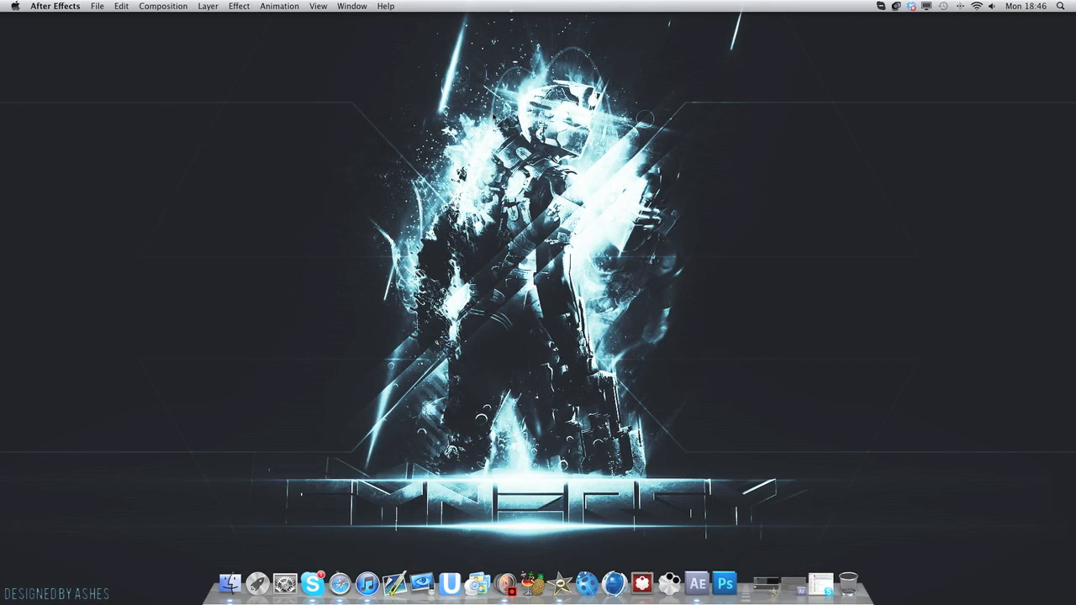
mouse_move(223, 583)
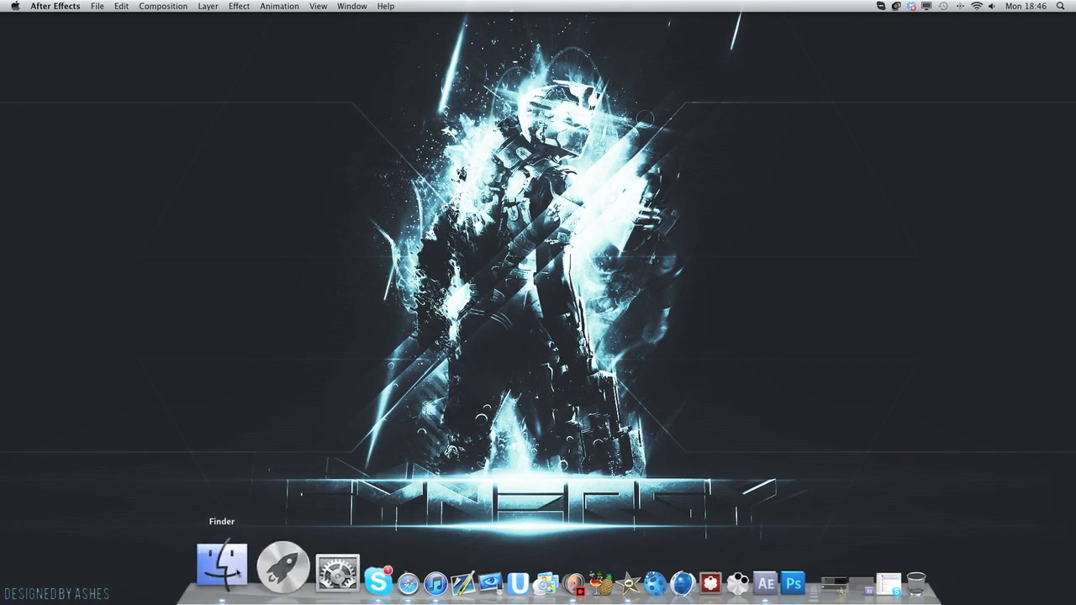
Step: Bring Finder forward and open a new window on the Documents folder
click(222, 565)
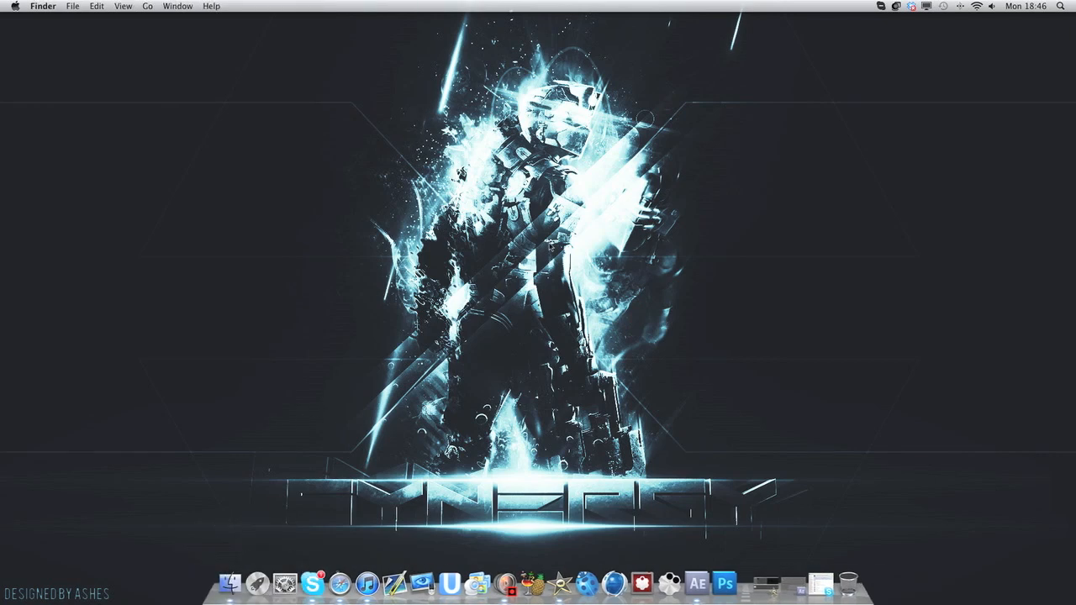
click(229, 582)
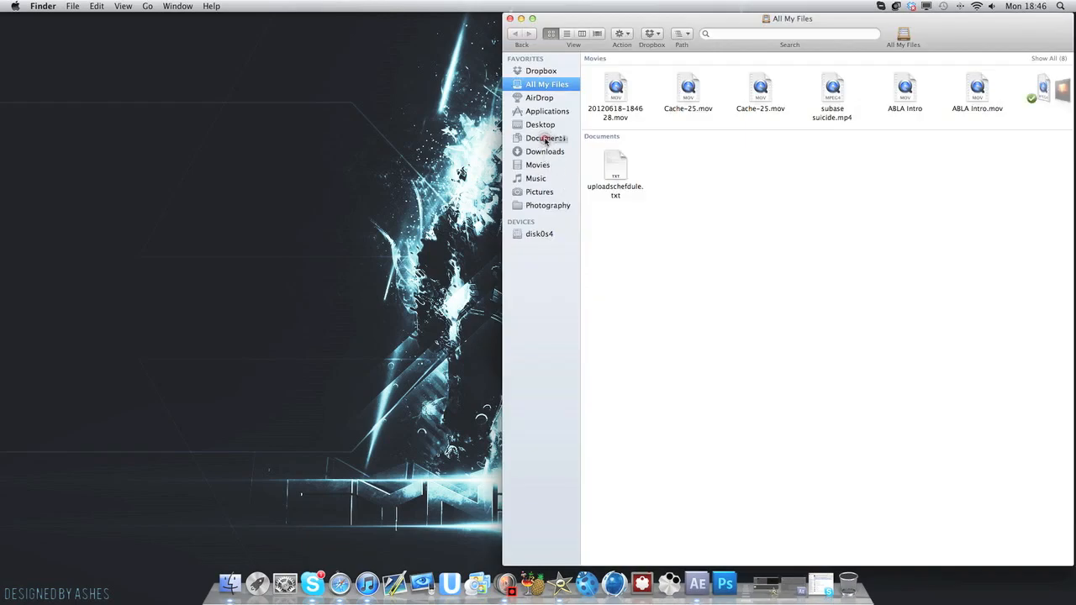
click(545, 138)
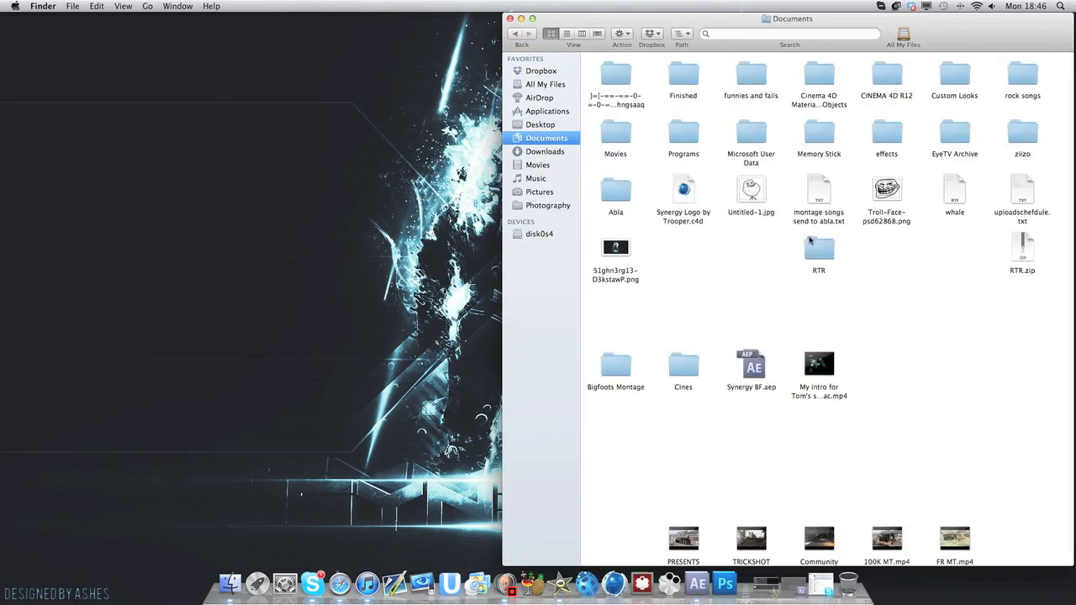
Step: Open the RTR folder in Documents to view its videos, MP3s and border images
double_click(817, 247)
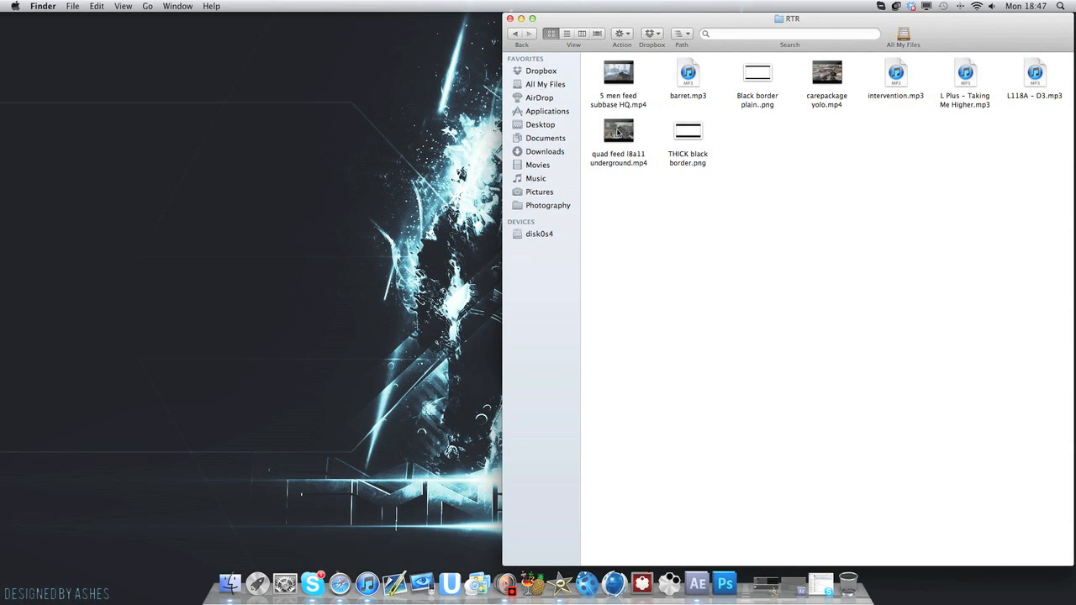
mouse_move(643, 128)
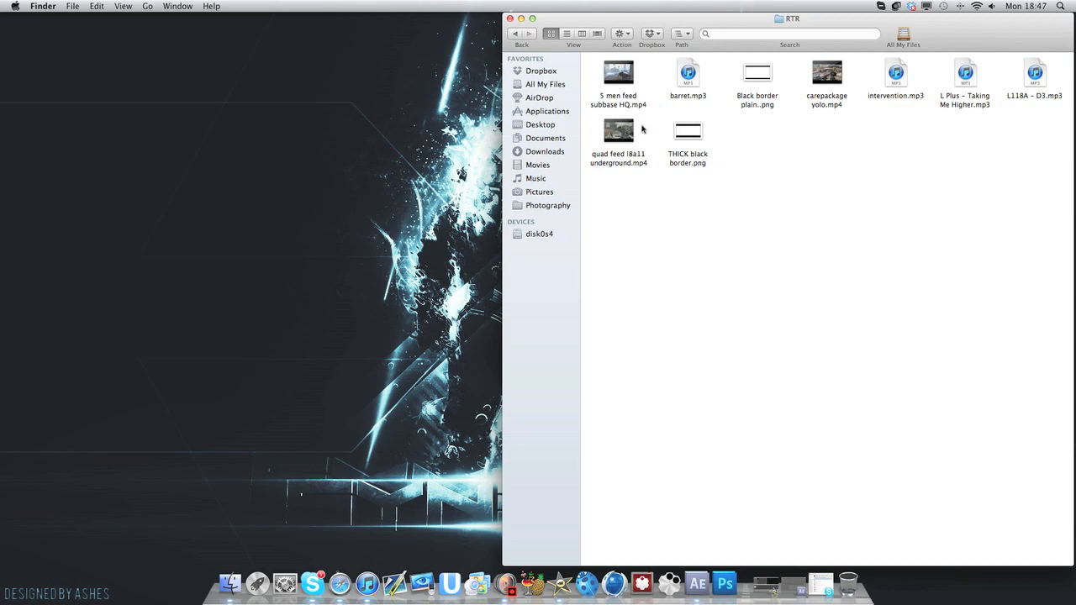
mouse_move(637, 132)
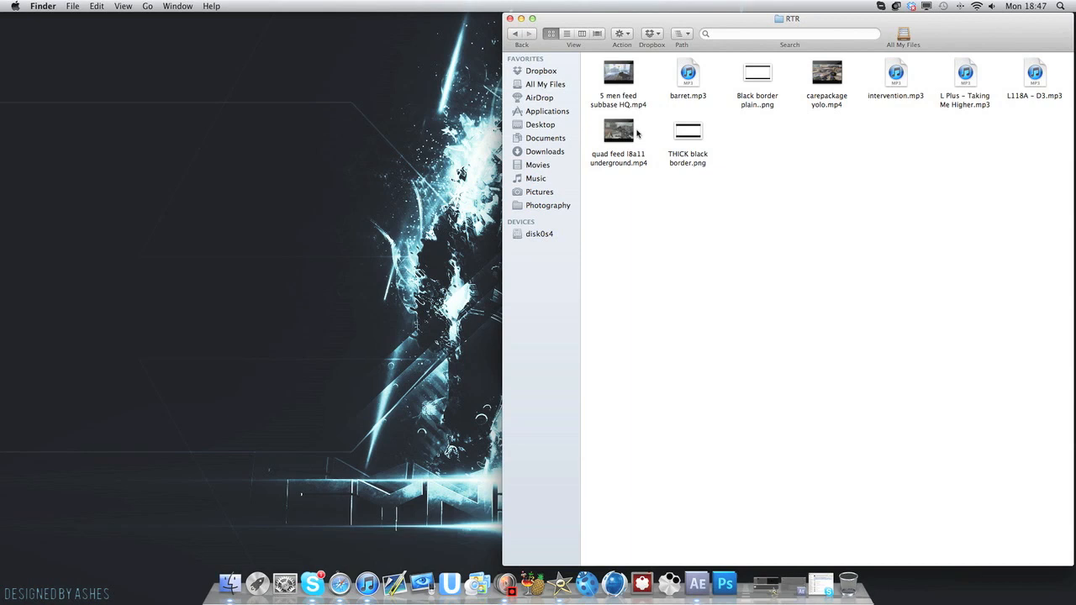
mouse_move(882, 129)
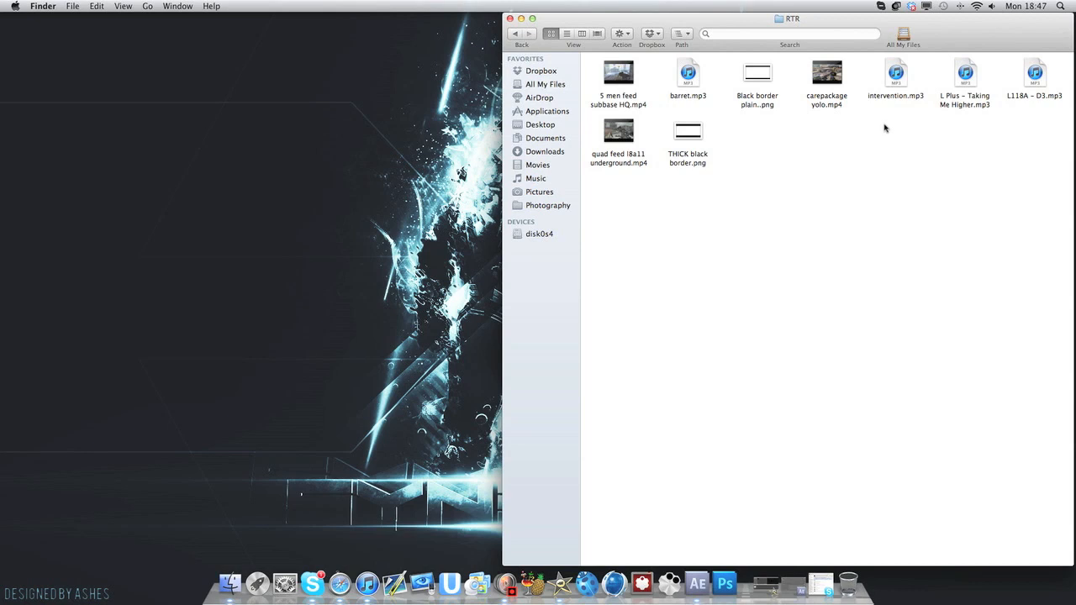
mouse_move(887, 128)
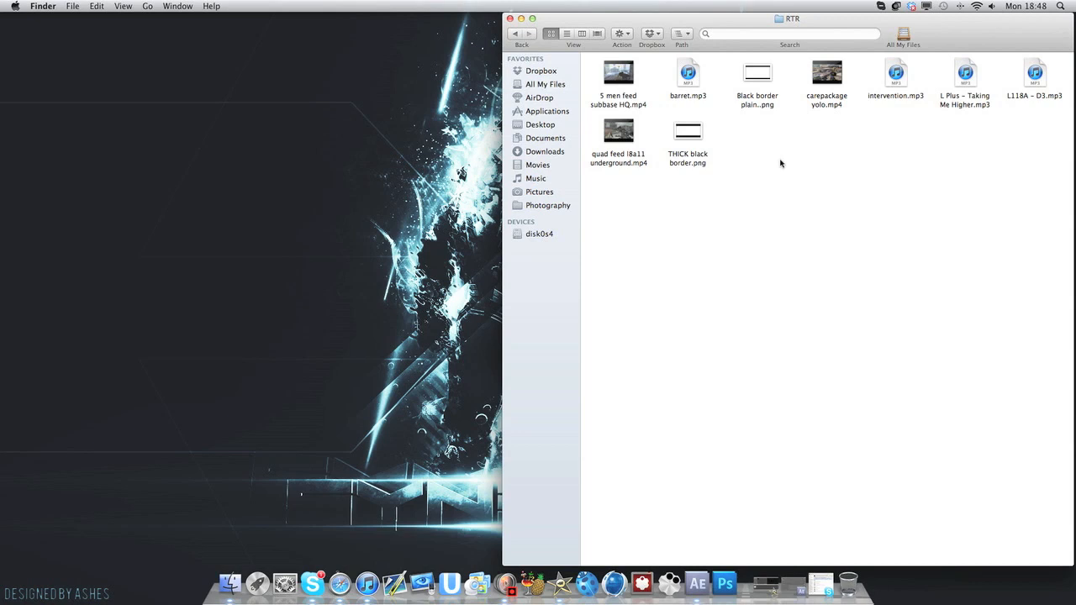
mouse_move(790, 163)
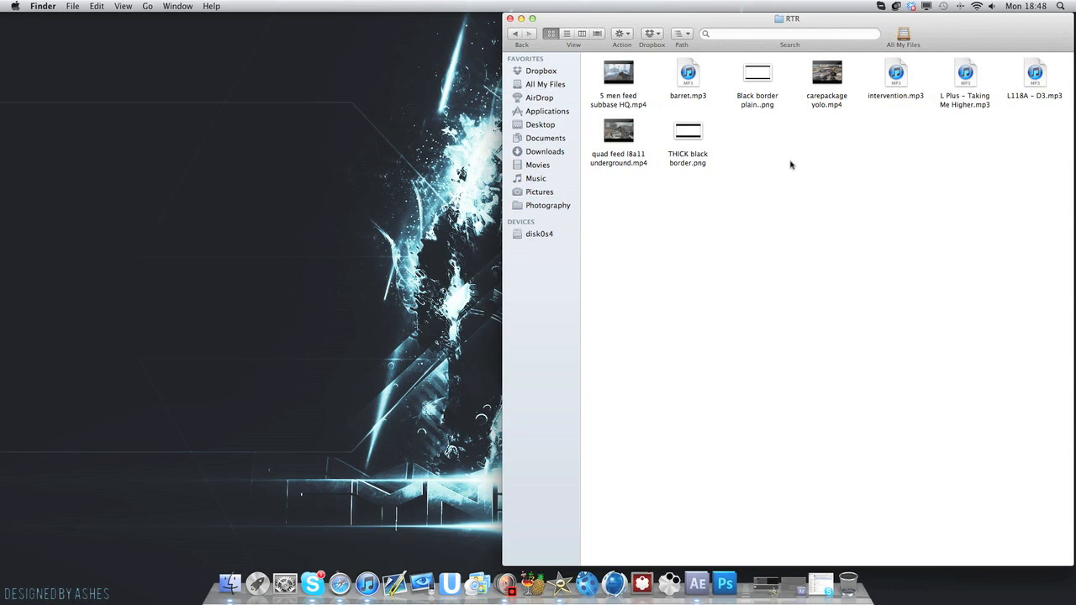
mouse_move(785, 169)
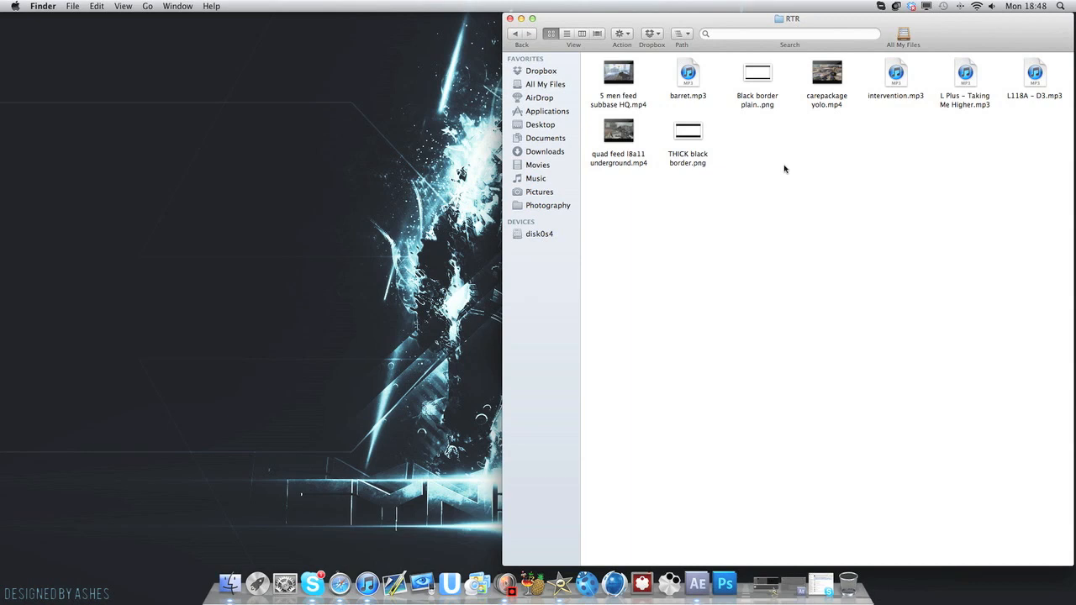
mouse_move(789, 165)
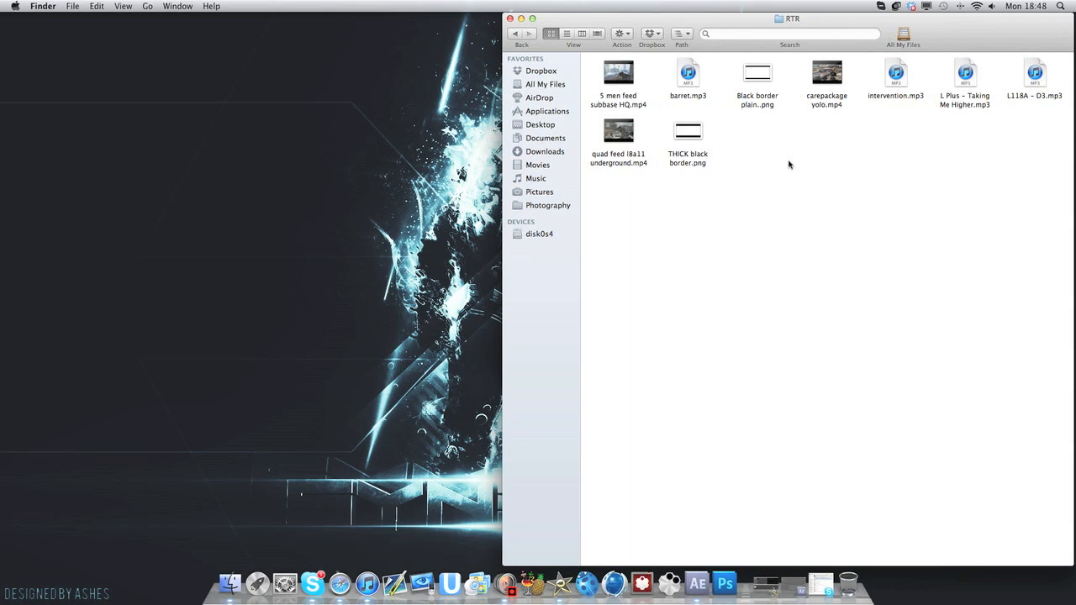
mouse_move(804, 171)
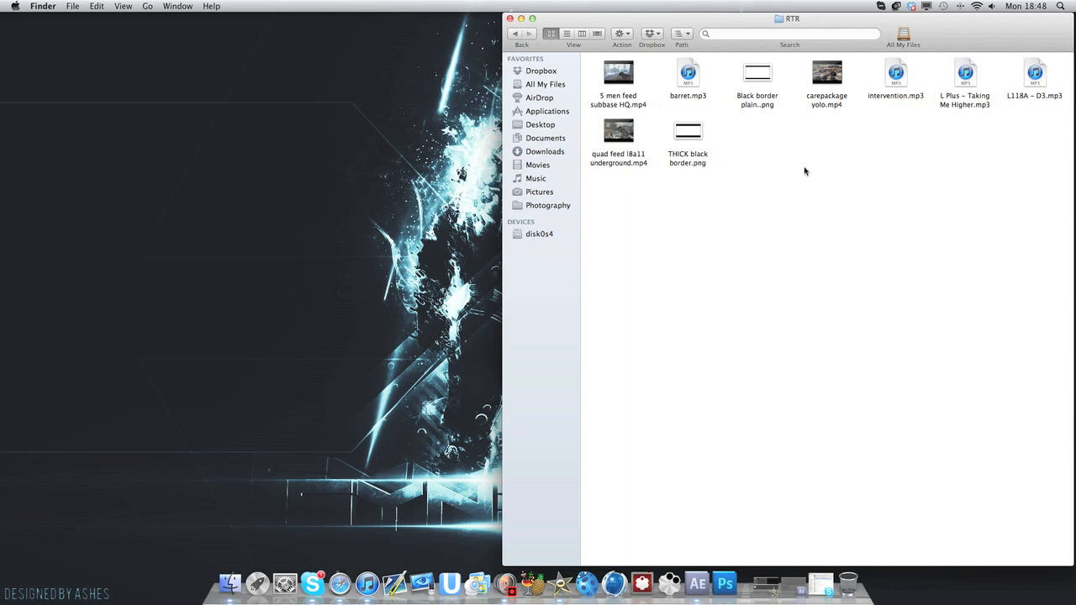
mouse_move(567, 33)
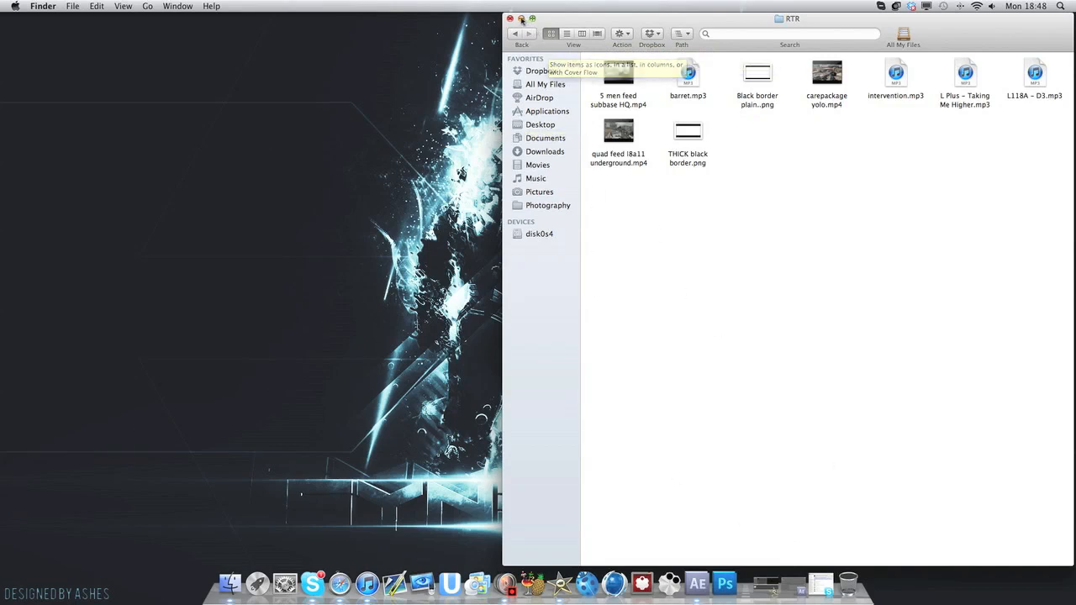
click(509, 19)
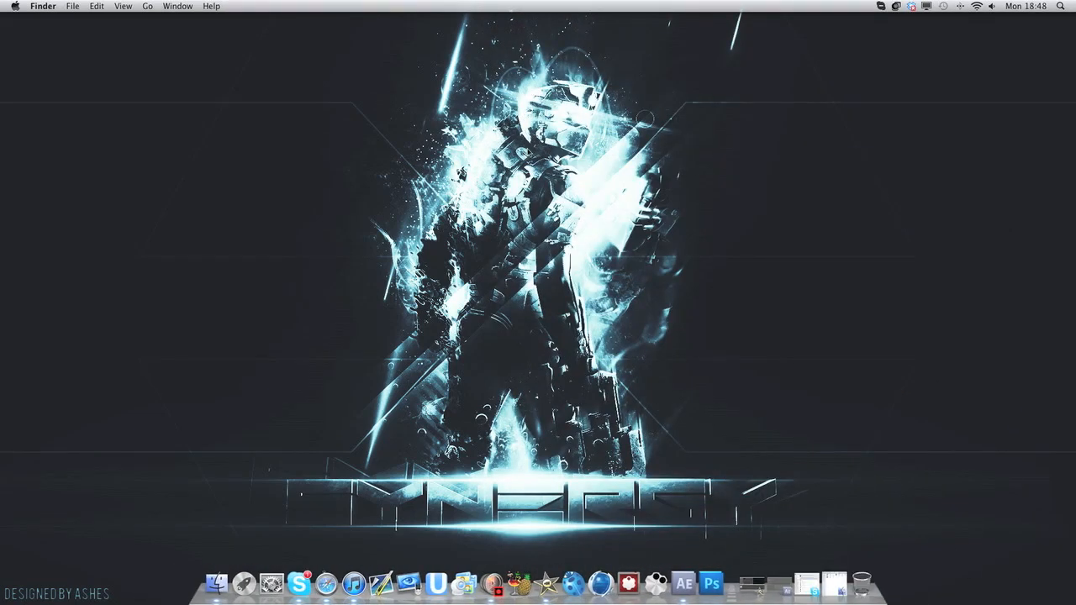
mouse_move(780, 520)
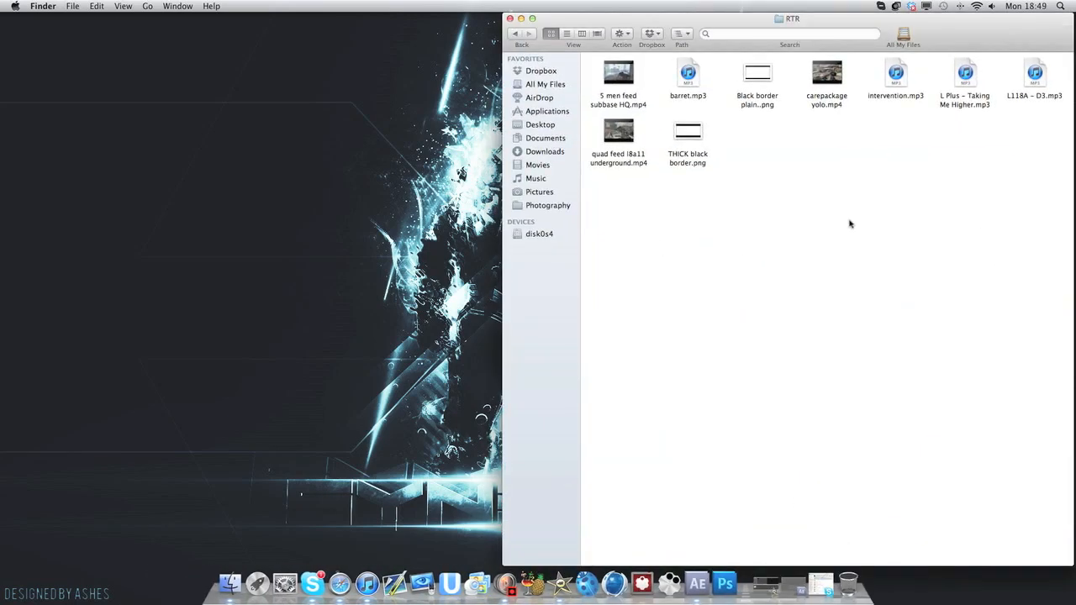
mouse_move(583, 67)
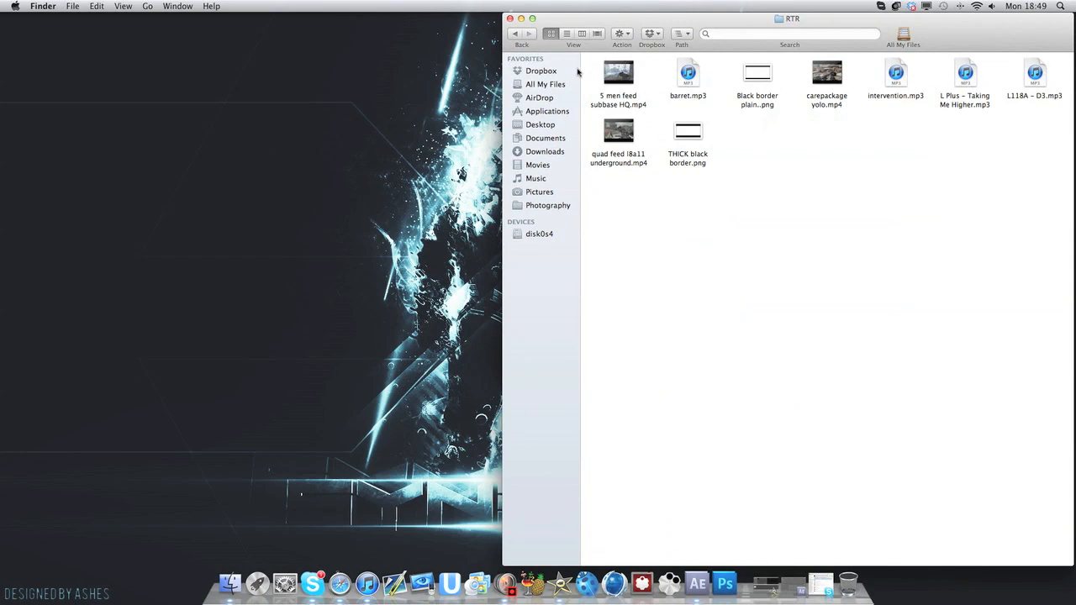
Step: Open the RTR folder from Documents and select all of its files
click(545, 138)
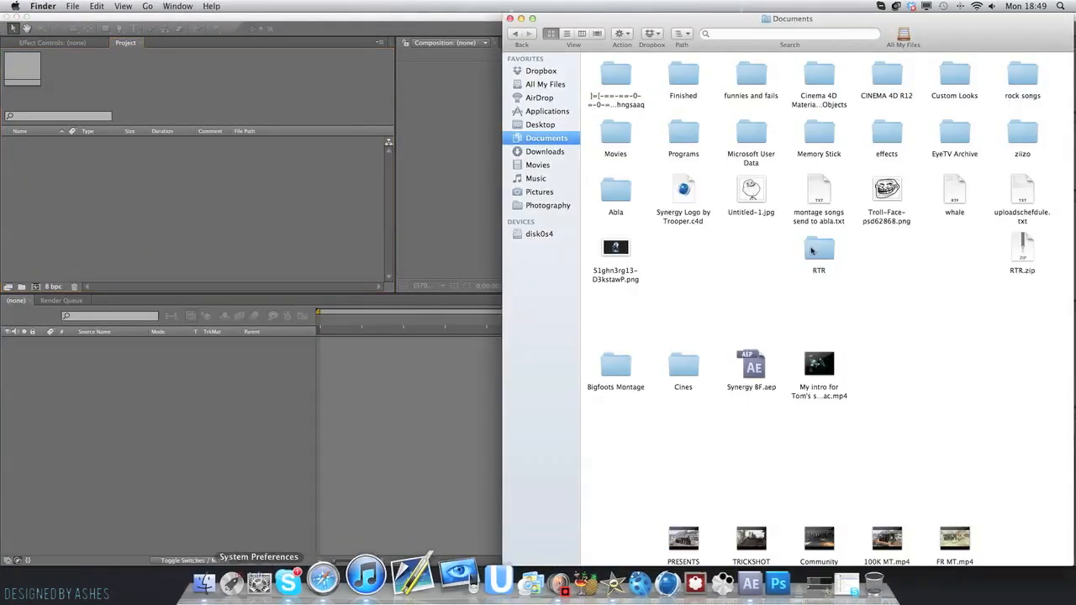
double_click(818, 252)
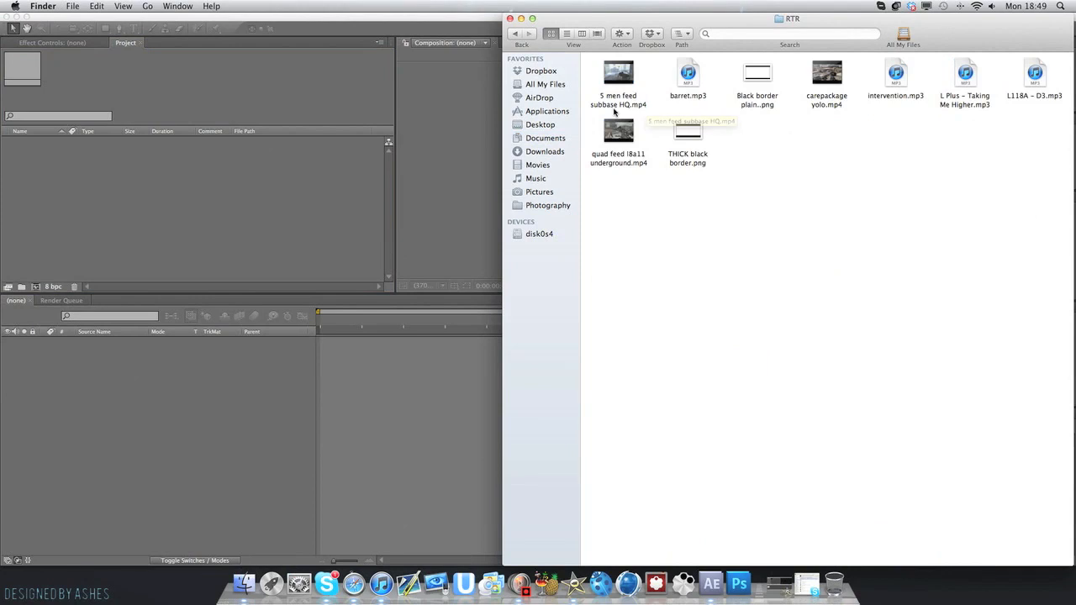
key(cmd+a)
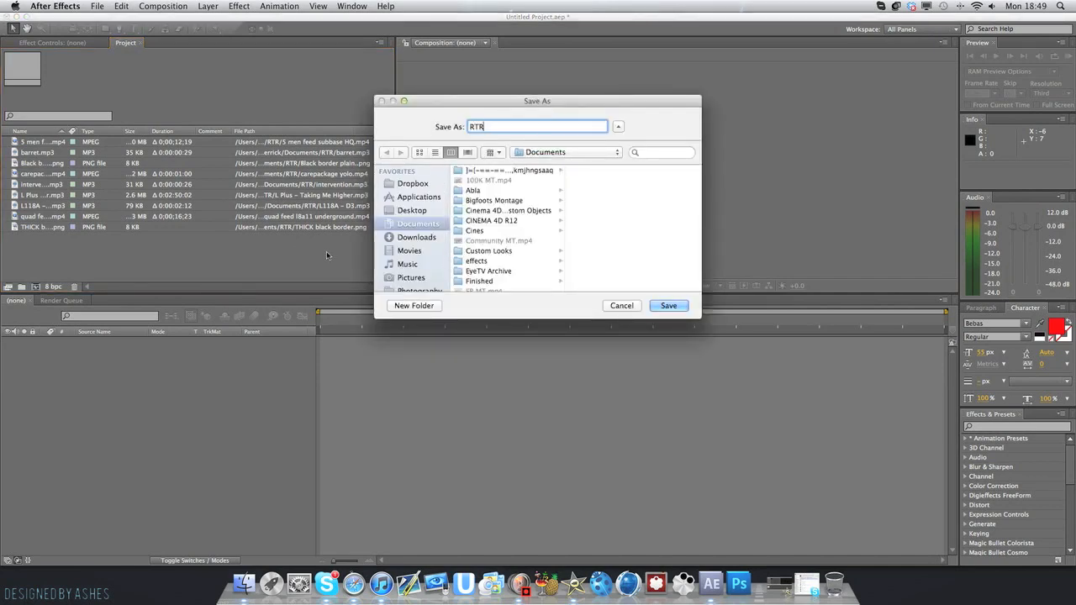
Step: Save the project as RTR and start setting up a new composition
click(668, 305)
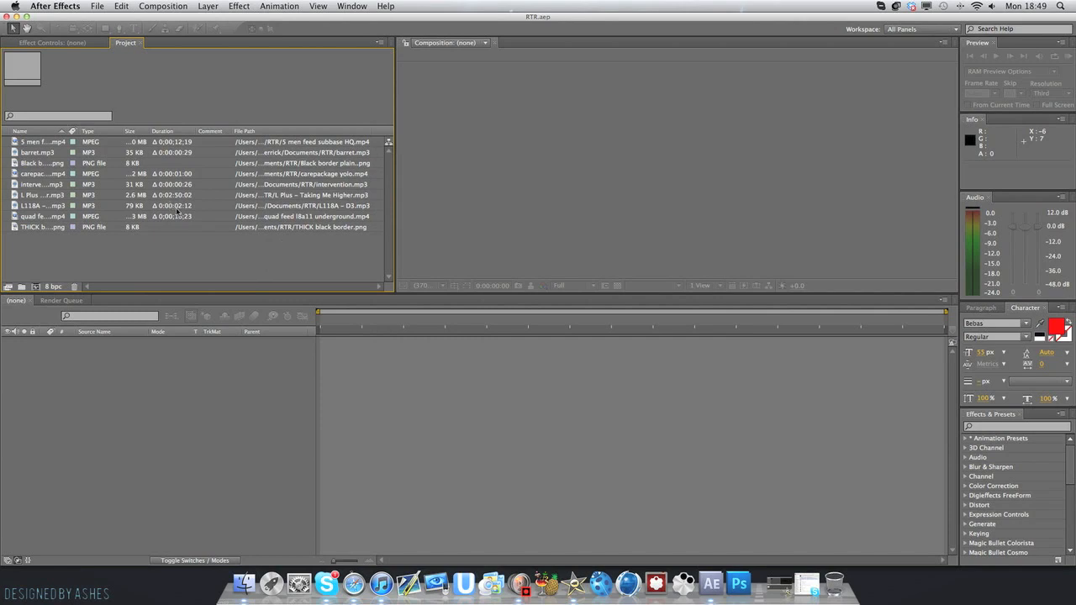
click(41, 184)
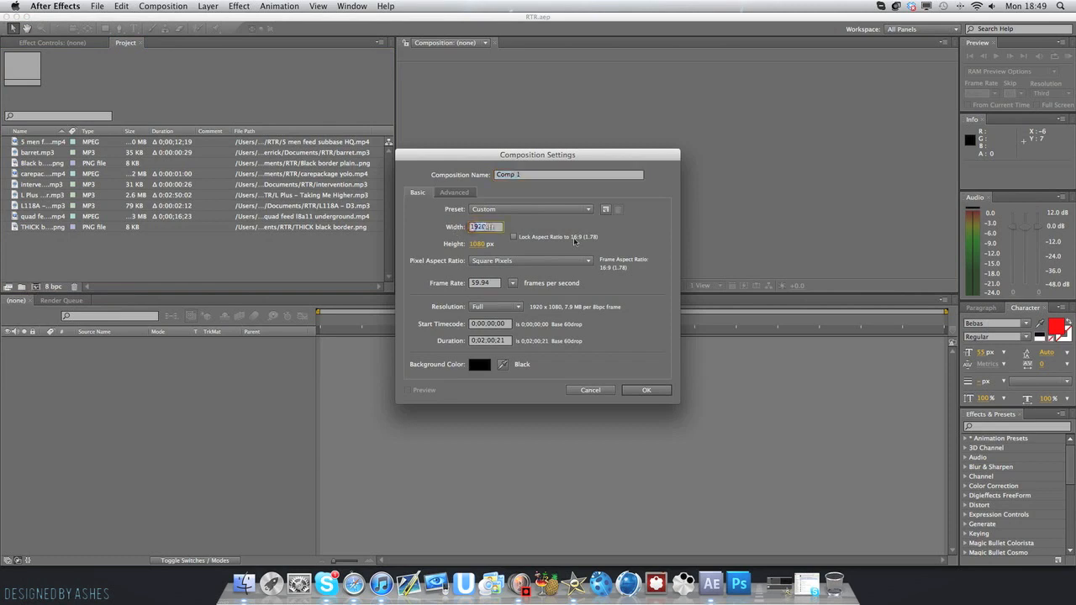
Step: Create composition 'RTR Main' at 1280×720 with duration 0;01;59;56
text(128)
click(486, 244)
text(720)
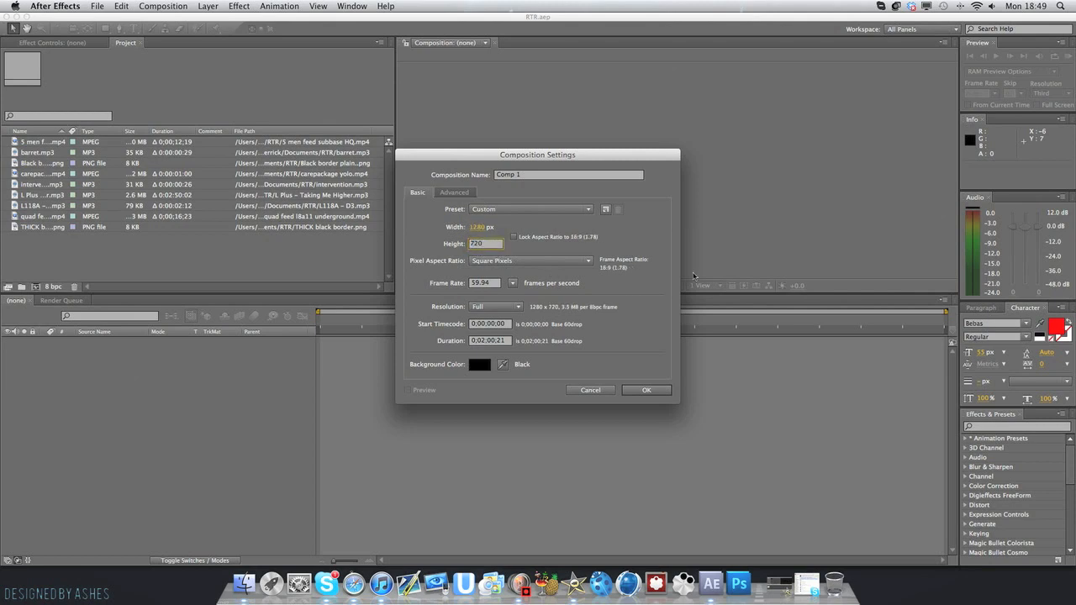
triple_click(485, 244)
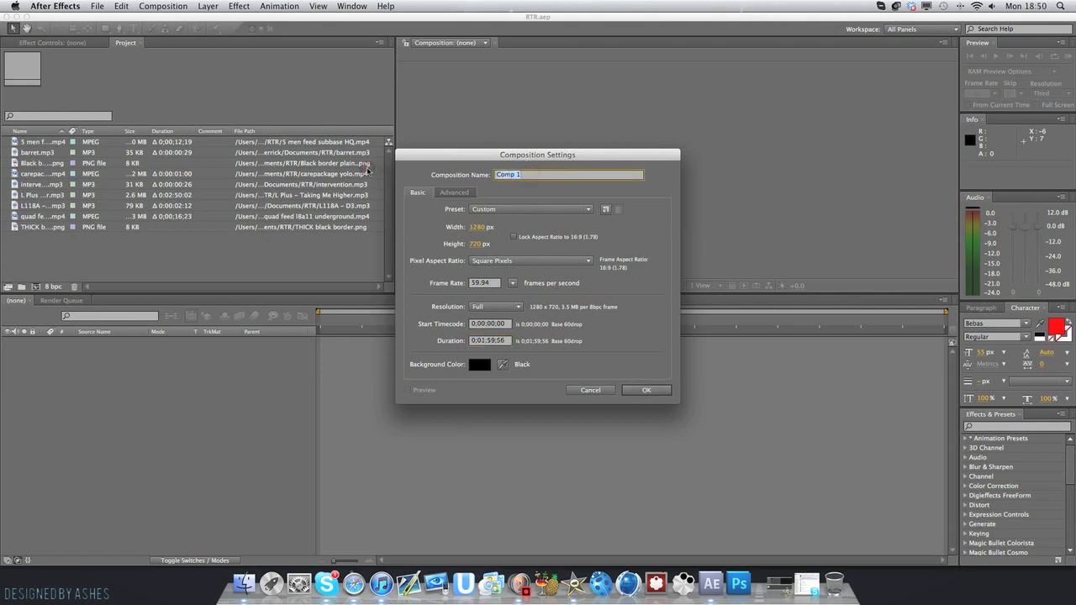
text(RTR M)
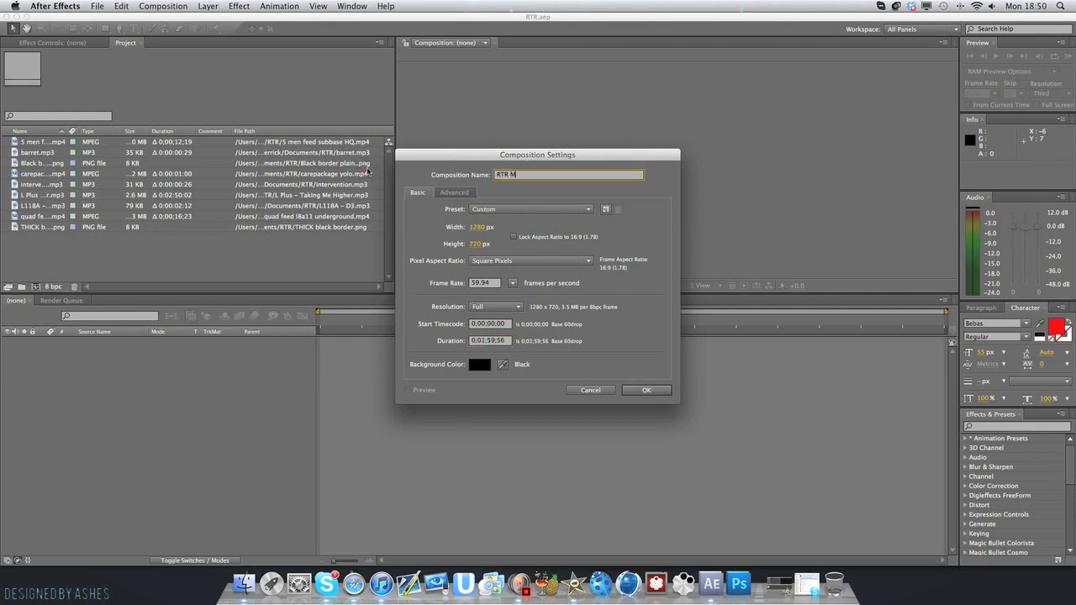
click(645, 389)
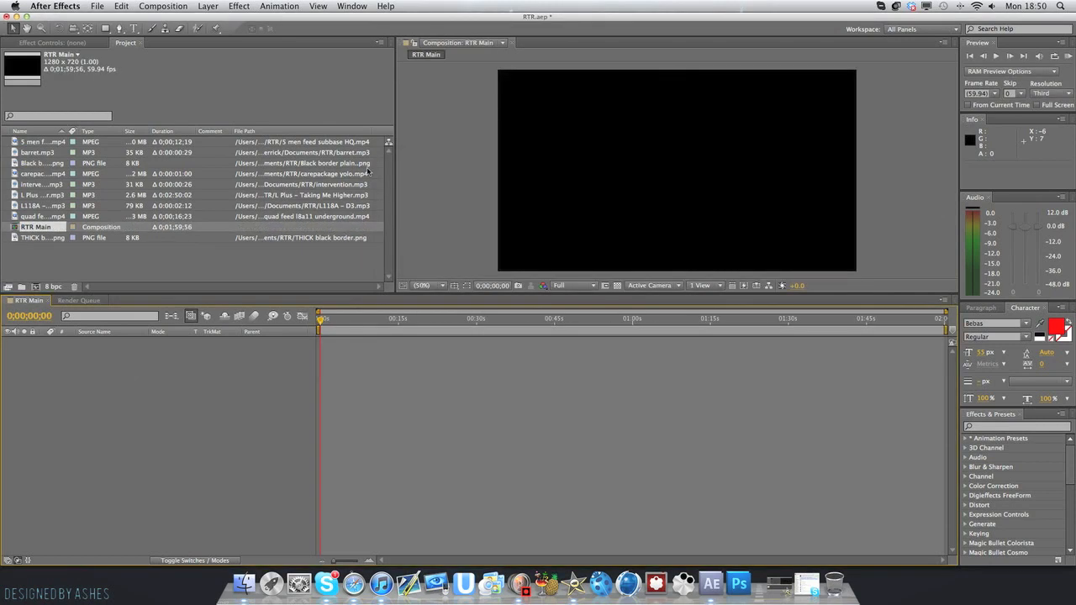
mouse_move(302, 261)
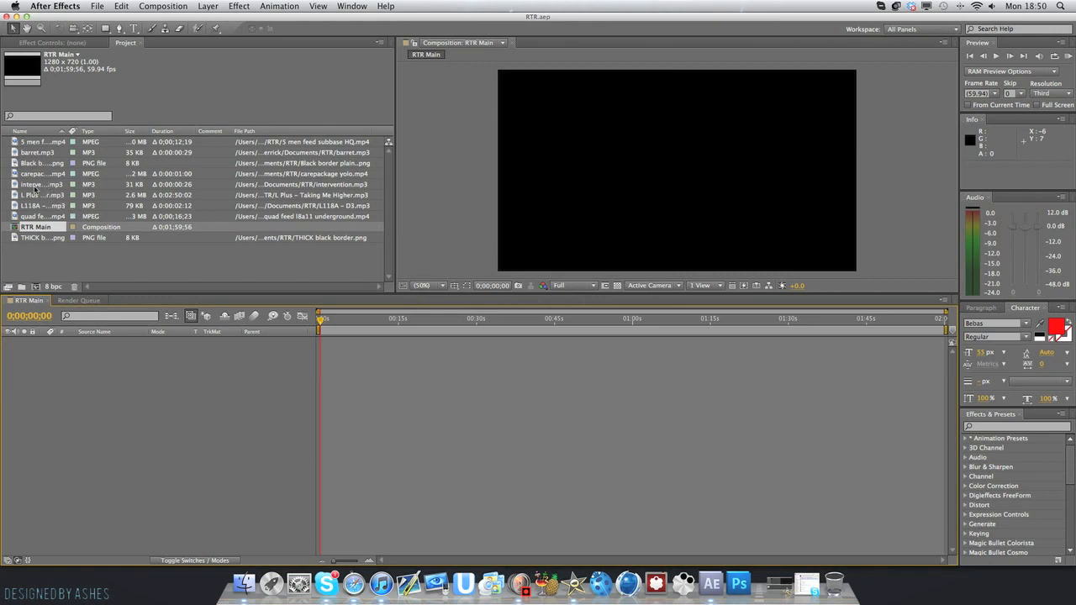
Step: Select the L Plus – Taking Me Higher song in the Project panel
click(38, 195)
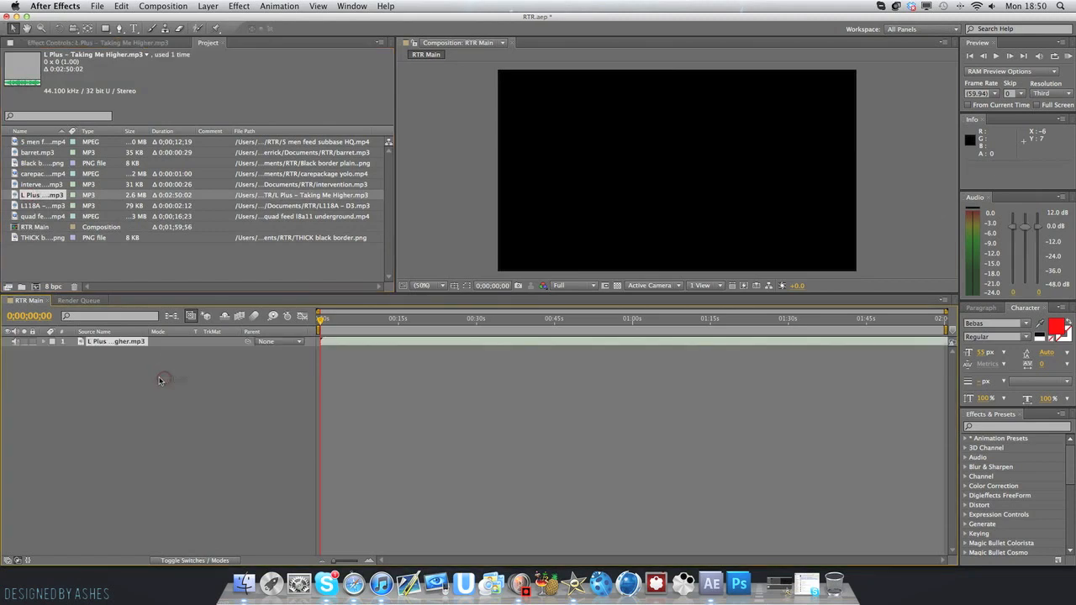
mouse_move(158, 374)
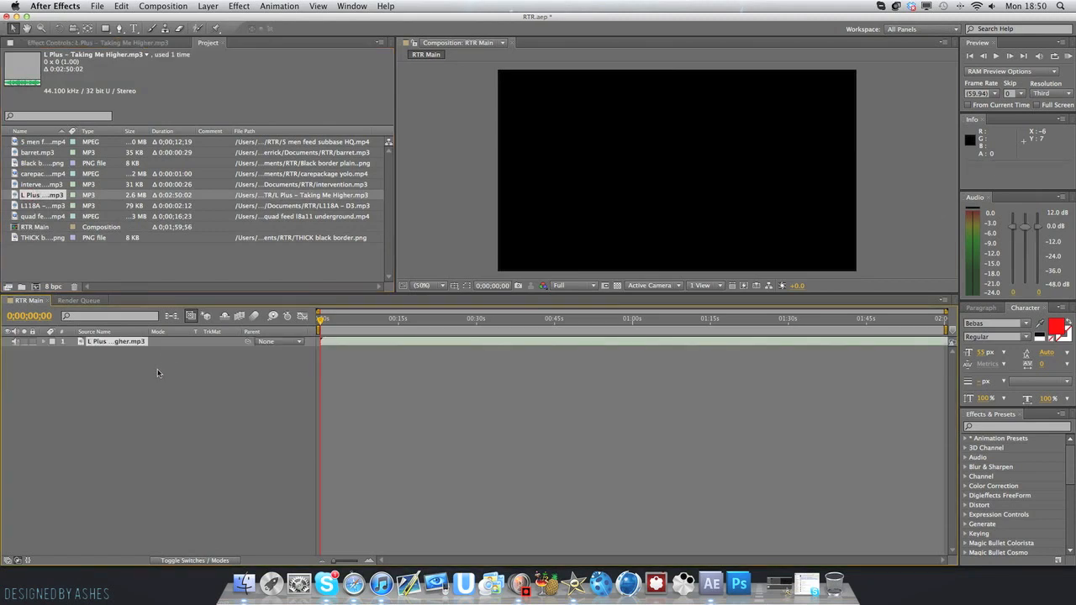
mouse_move(110, 381)
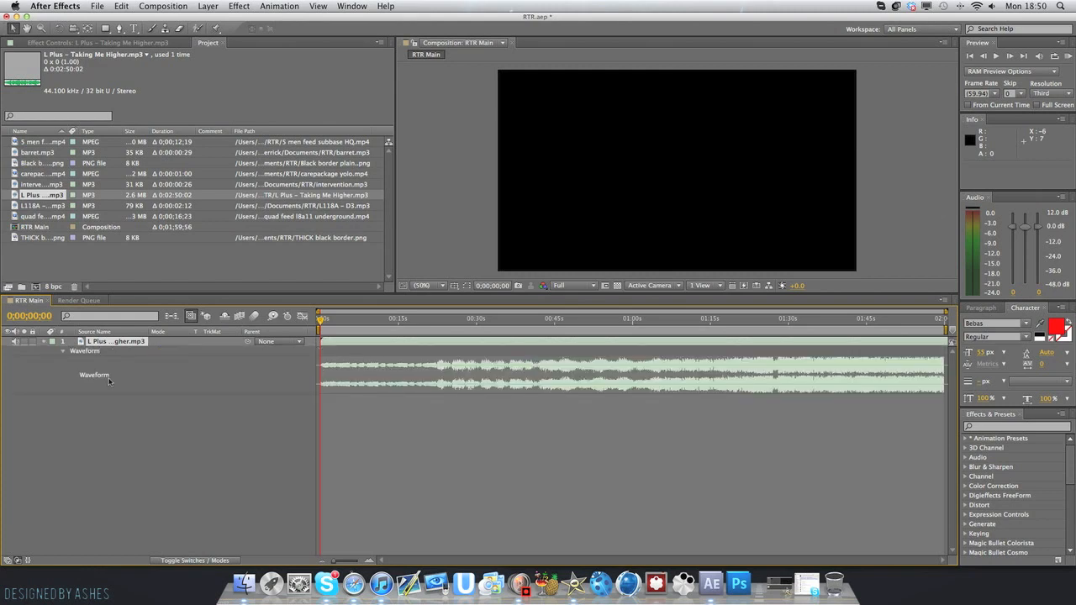
mouse_move(678, 333)
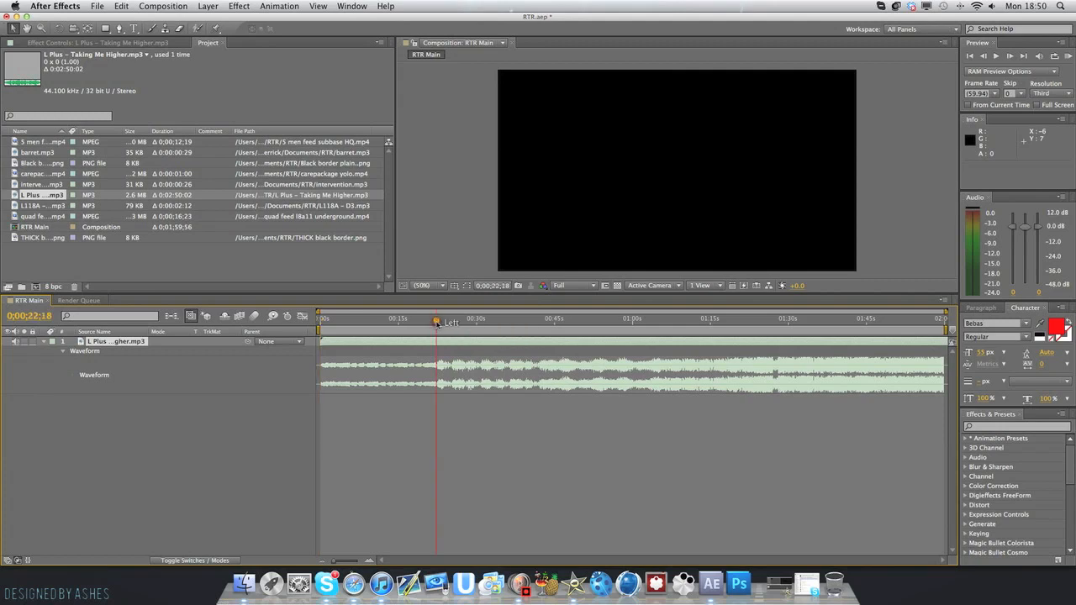
Step: Zoom the timeline in around the 20-second mark
drag(437, 322, 425, 322)
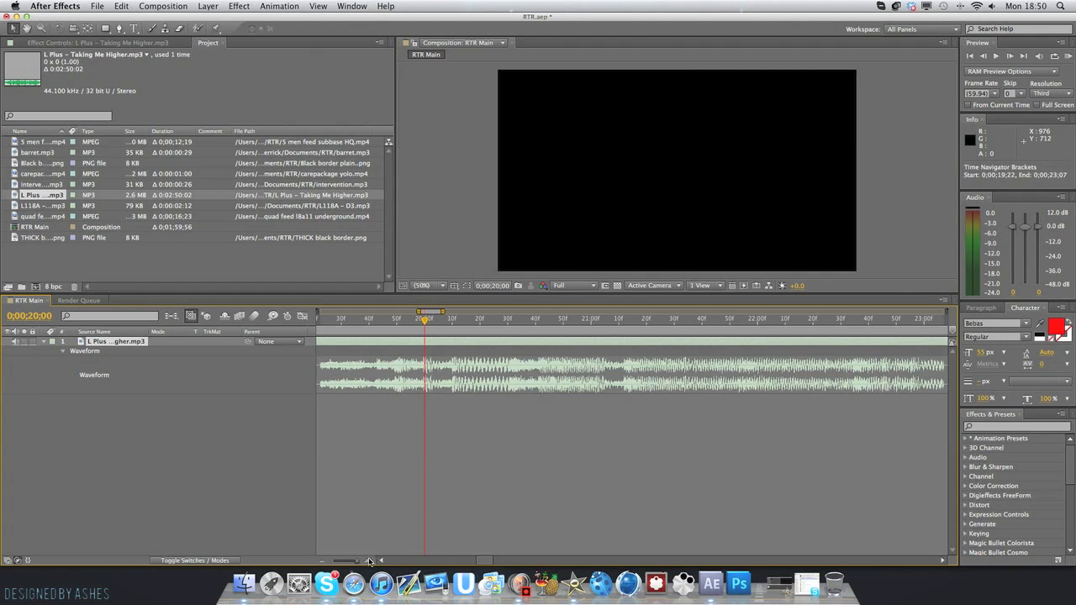
mouse_move(369, 561)
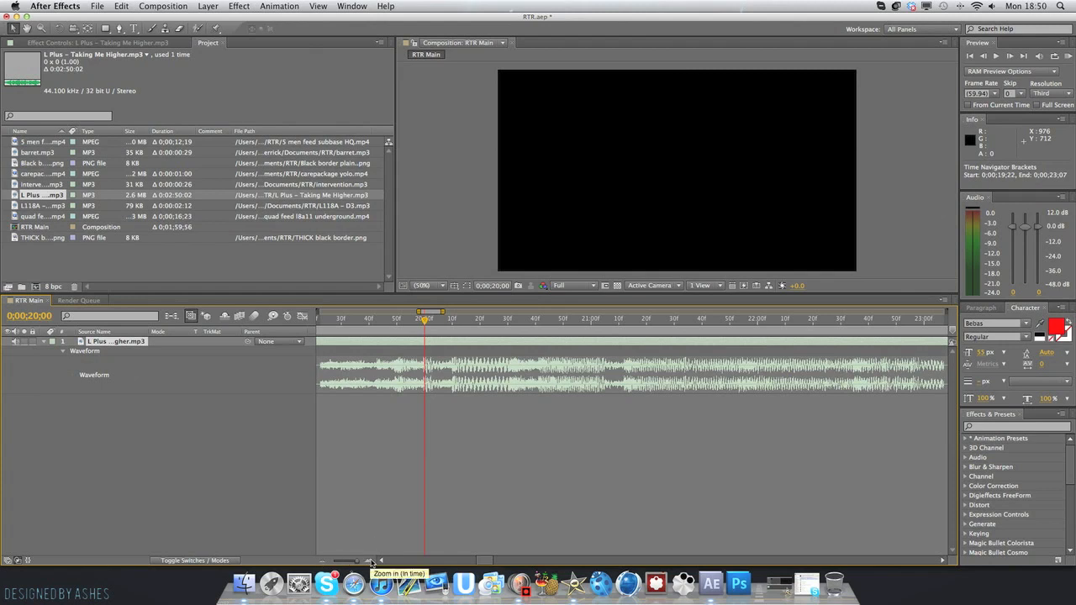
mouse_move(479, 328)
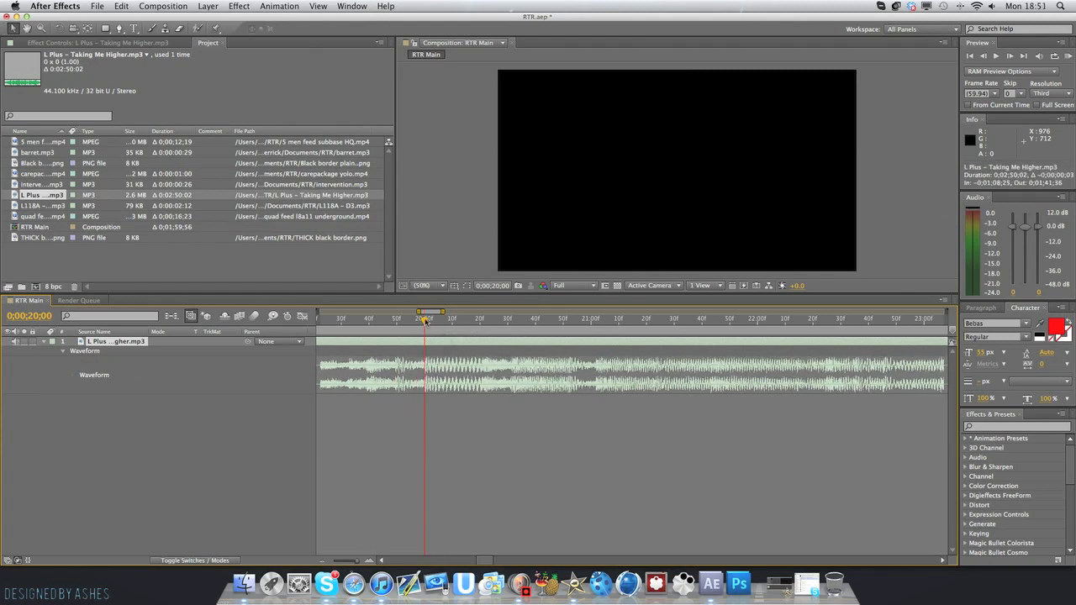
mouse_move(413, 398)
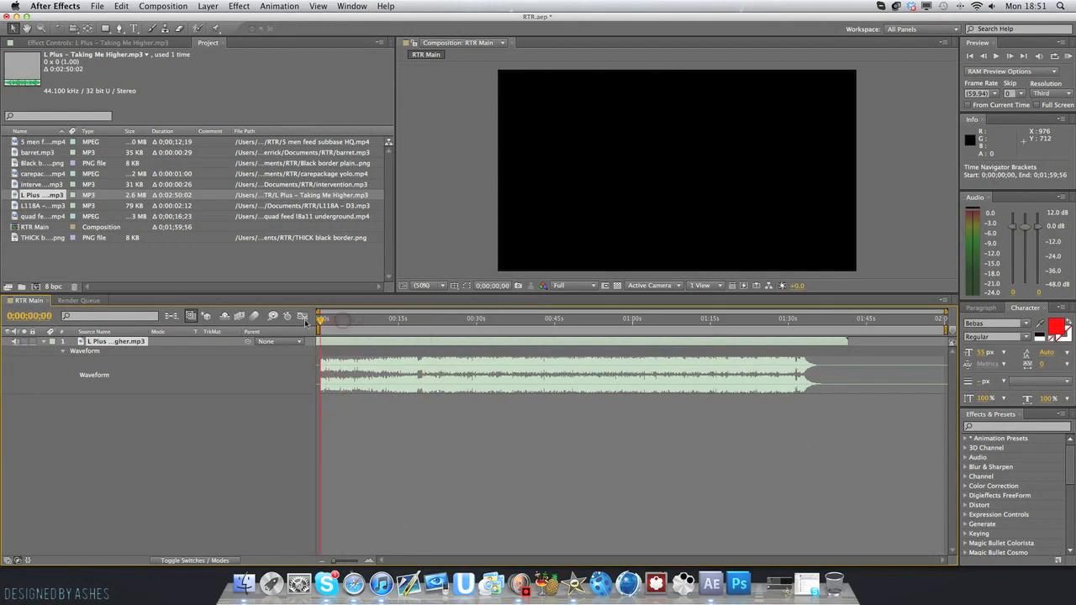
mouse_move(1063, 56)
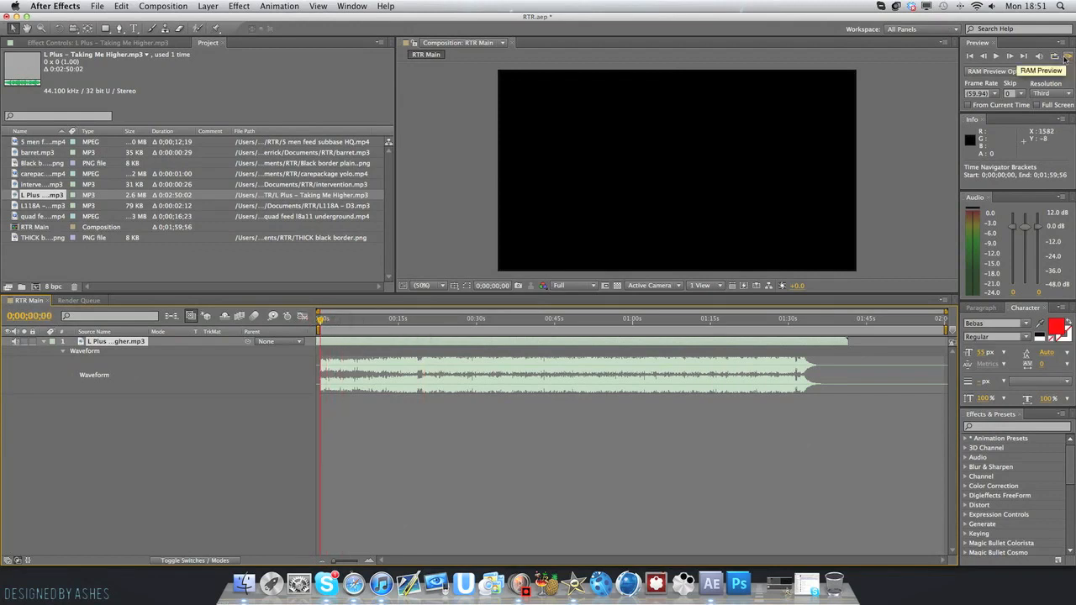
Step: Preview RTR Main with sound and re-expand the song layer's properties
click(1068, 56)
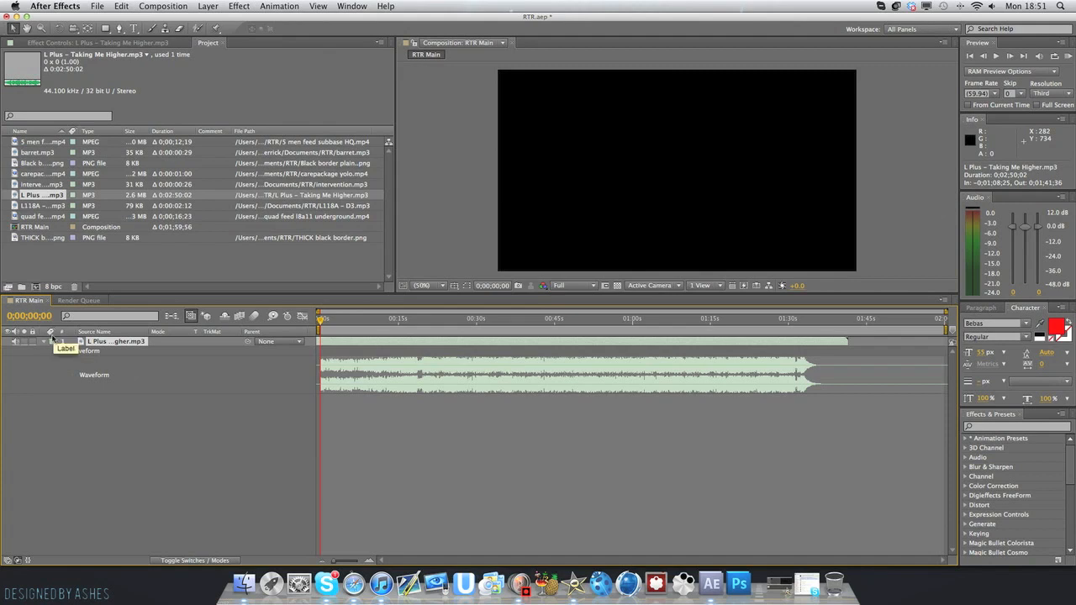
click(45, 342)
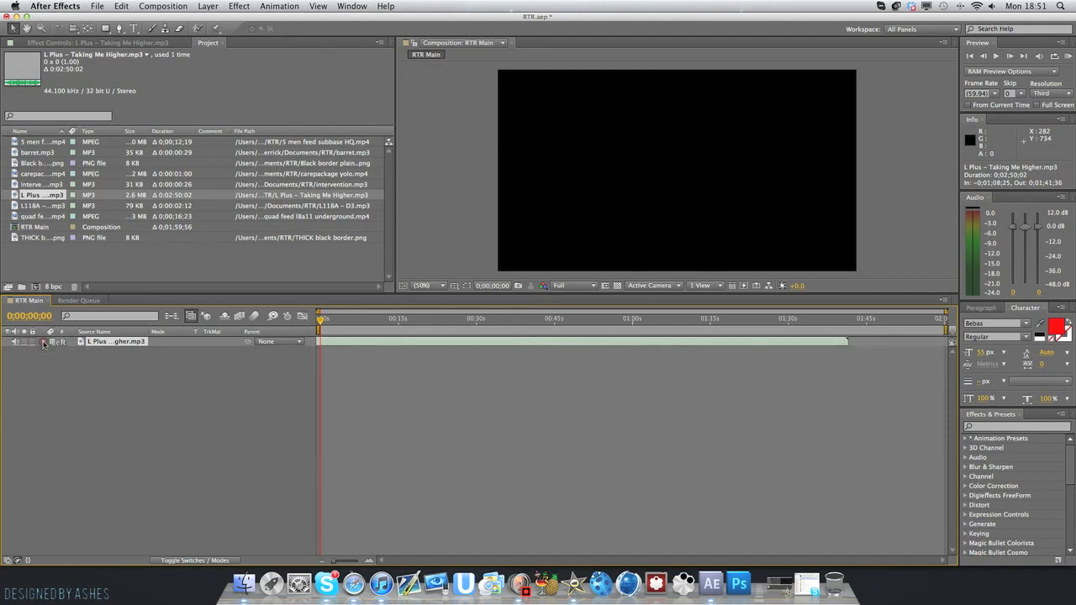
click(43, 341)
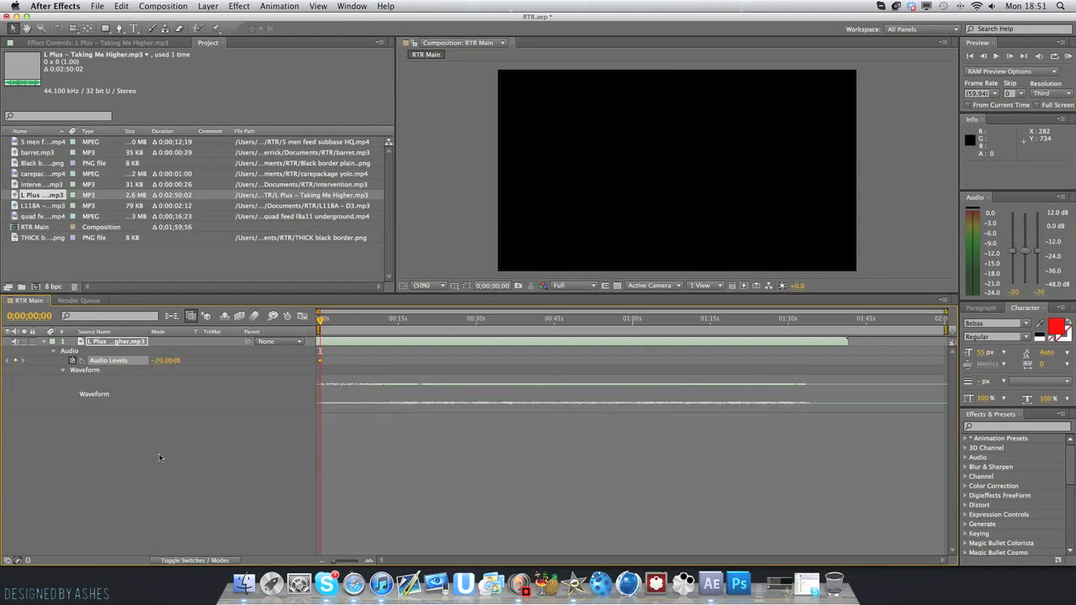
mouse_move(366, 337)
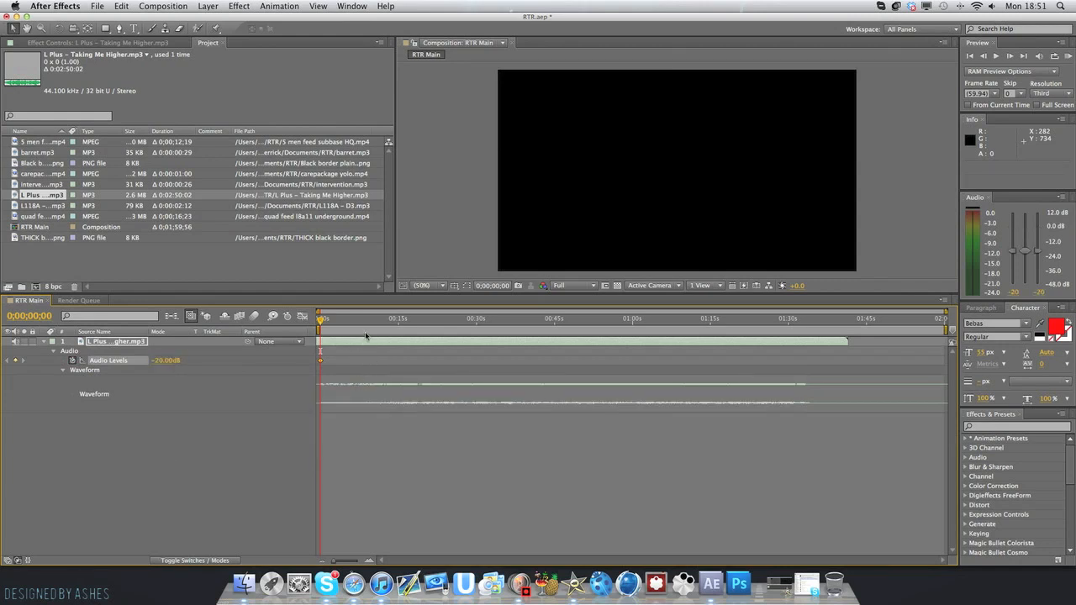
mouse_move(337, 326)
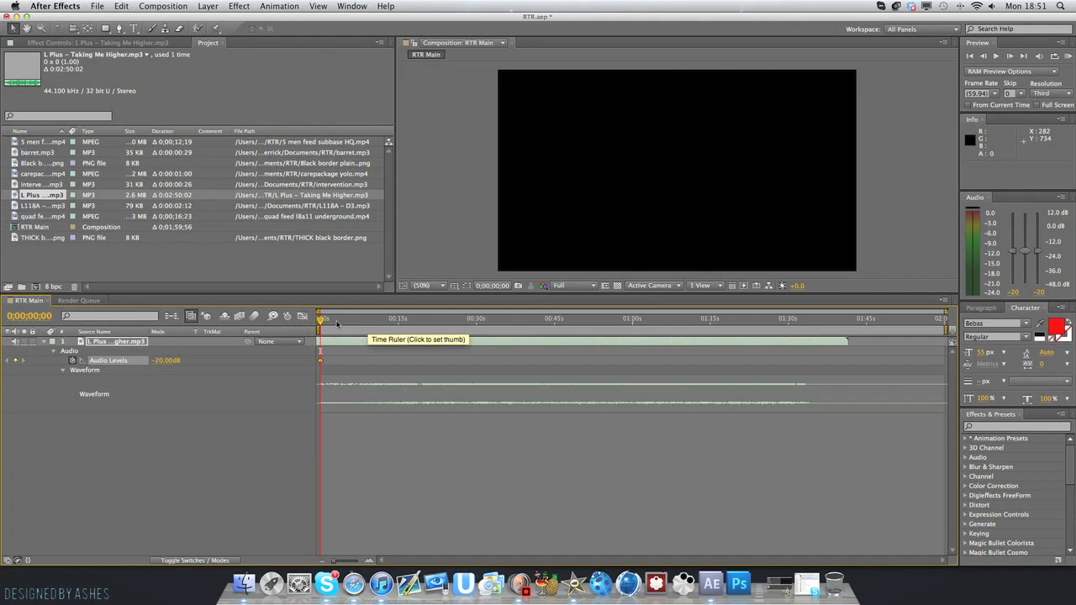
Step: Keyframe Audio Levels at 0 dB near two seconds and -20 dB at the start
click(330, 318)
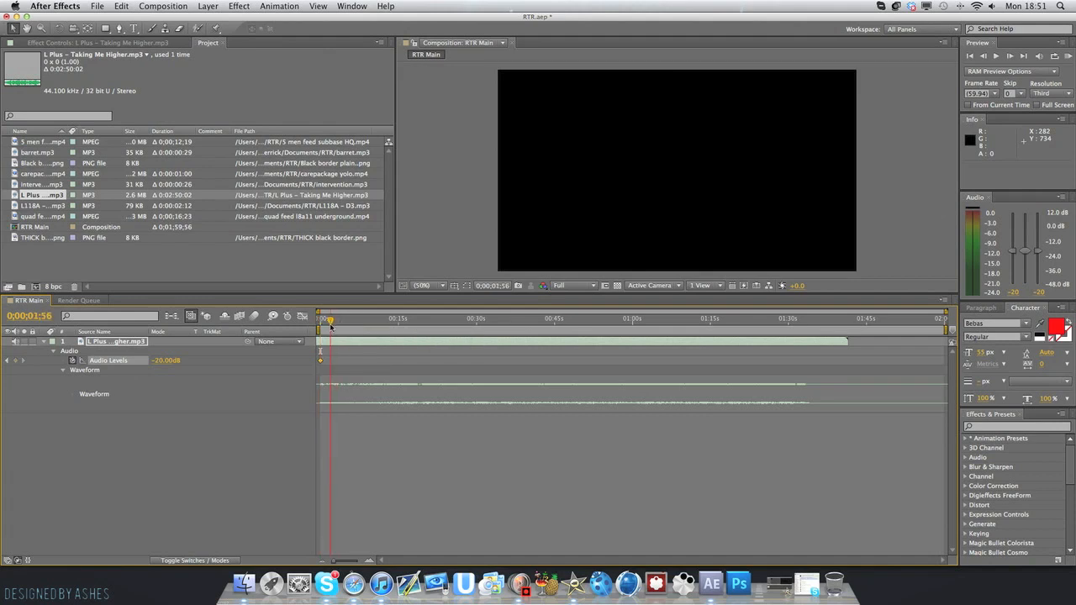
double_click(166, 359)
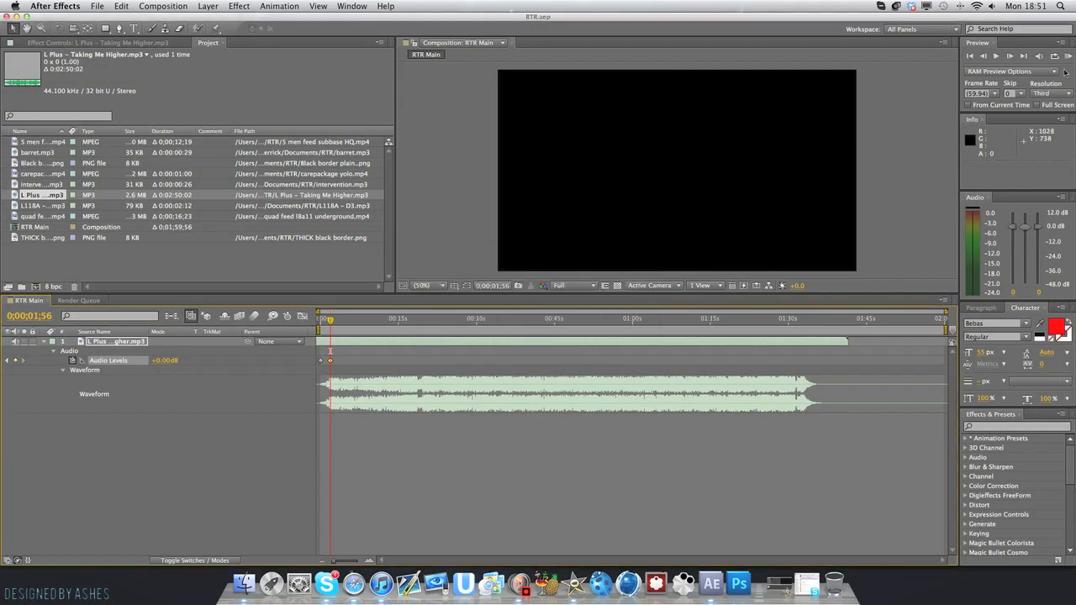
click(1068, 55)
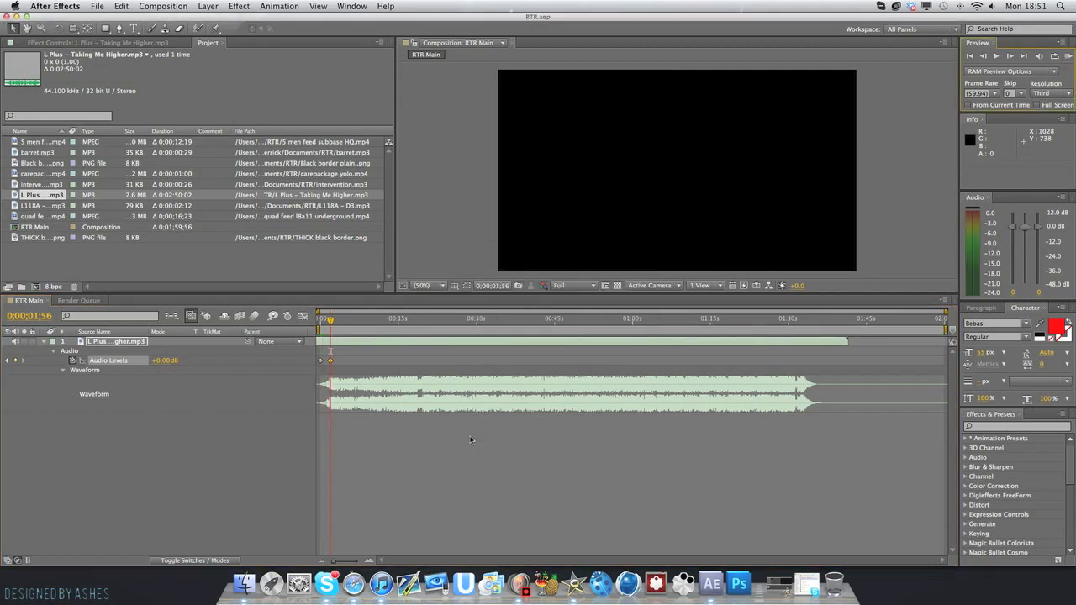
mouse_move(412, 321)
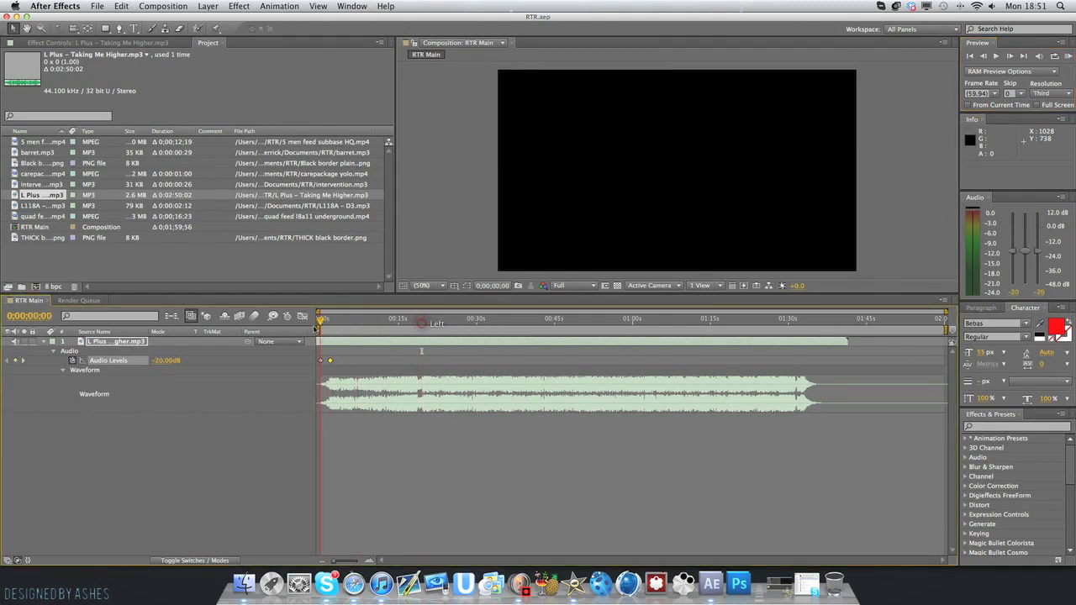
click(415, 318)
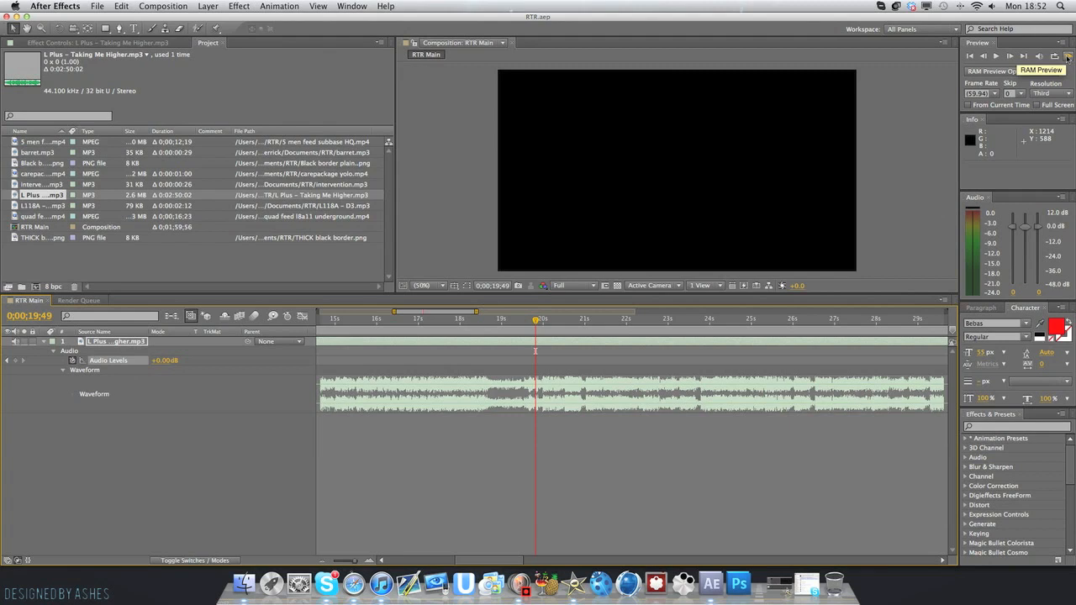
Step: Preview the song's beat and park the current time near 19.5 seconds
click(1068, 57)
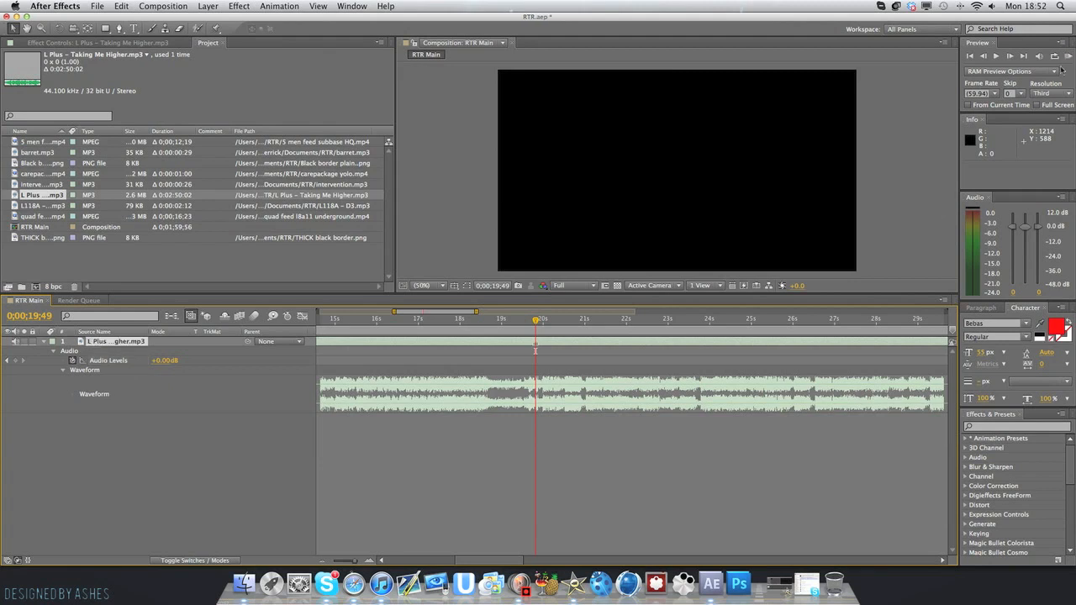
click(546, 320)
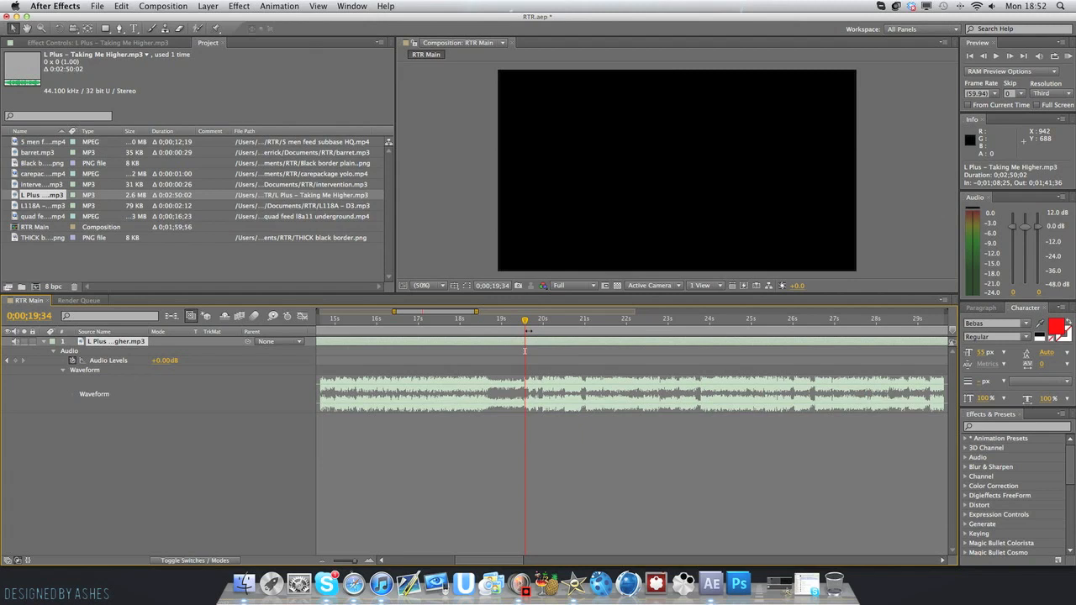
mouse_move(559, 366)
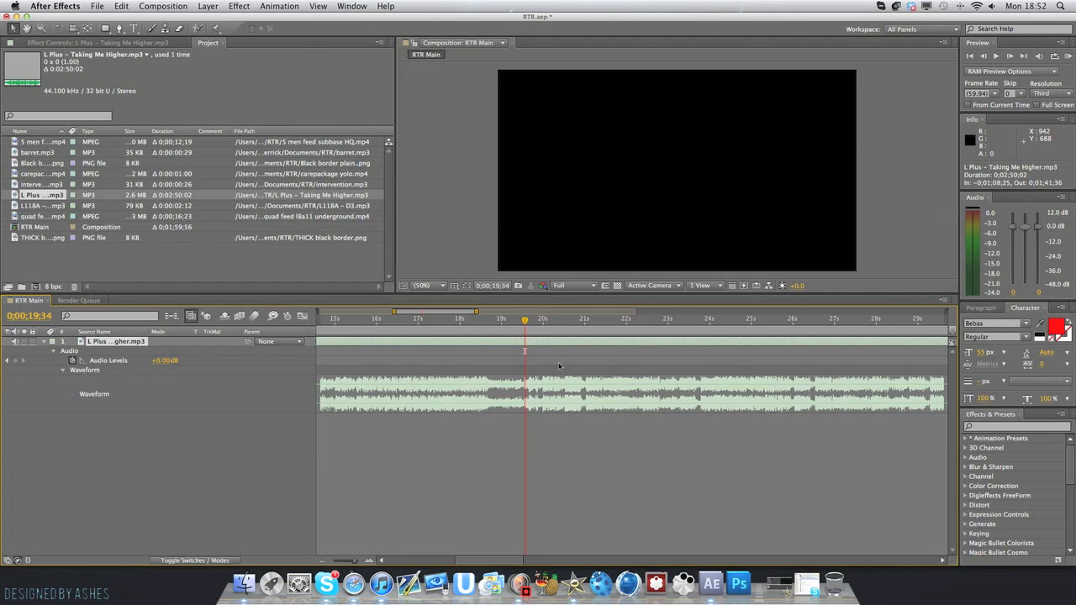
mouse_move(597, 471)
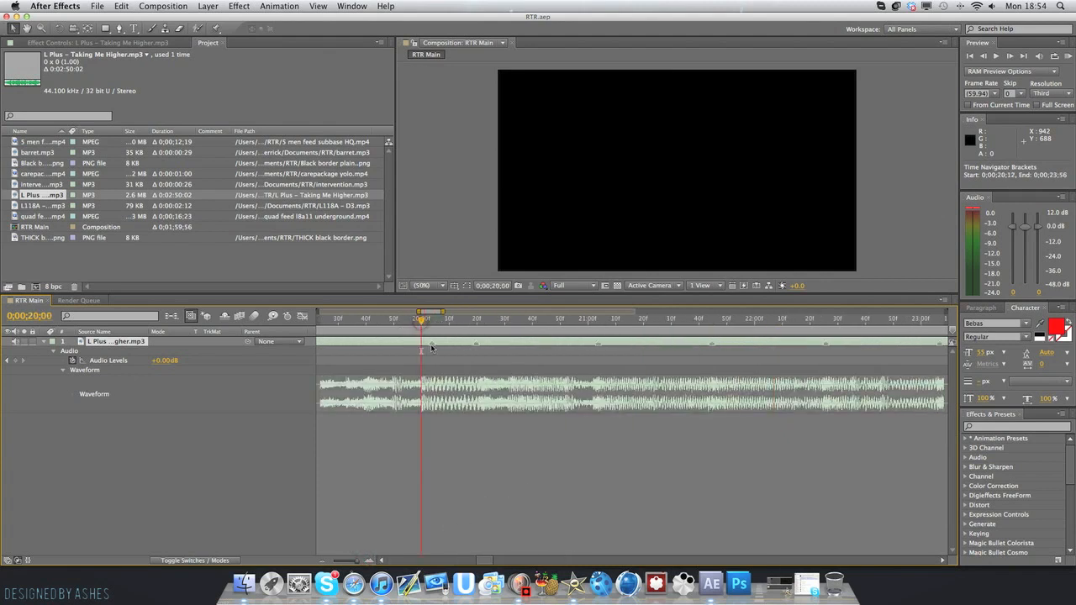
mouse_move(480, 321)
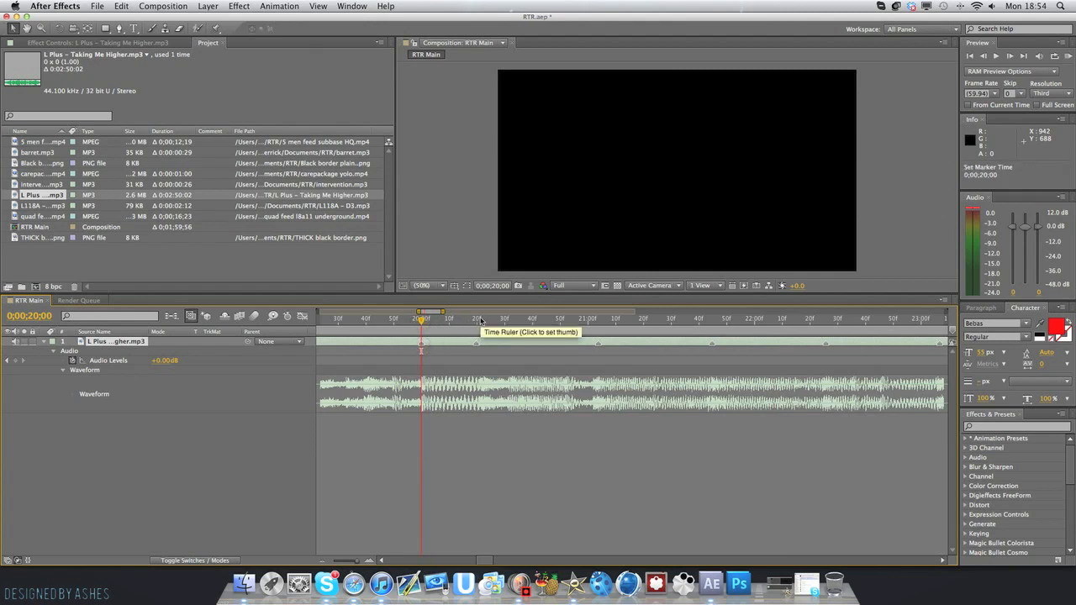
Step: Add markers on the song layer at beats between roughly 20 and 23 seconds
click(481, 318)
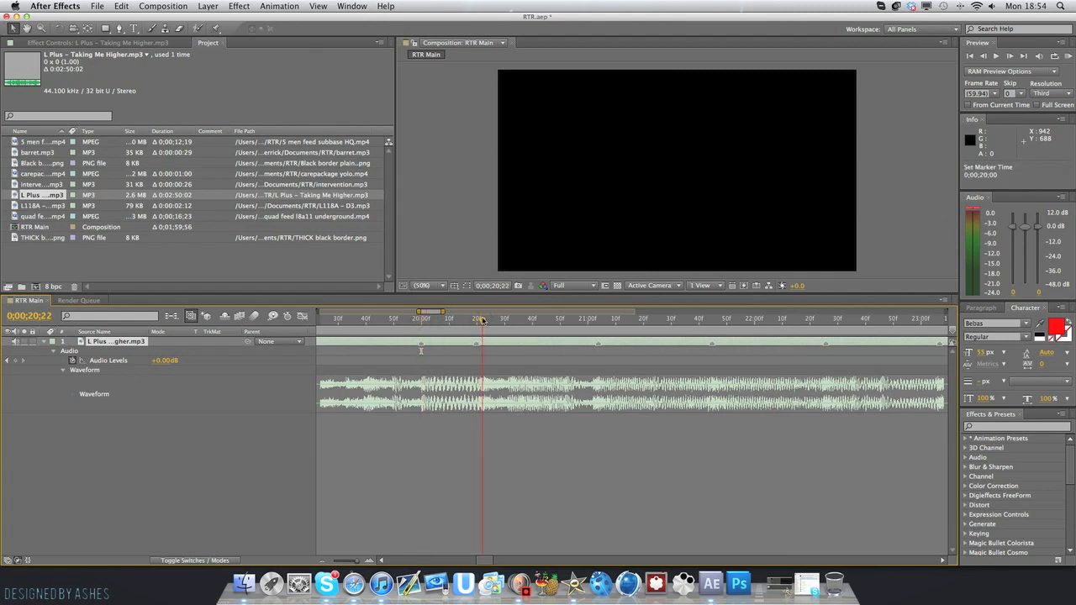
click(477, 320)
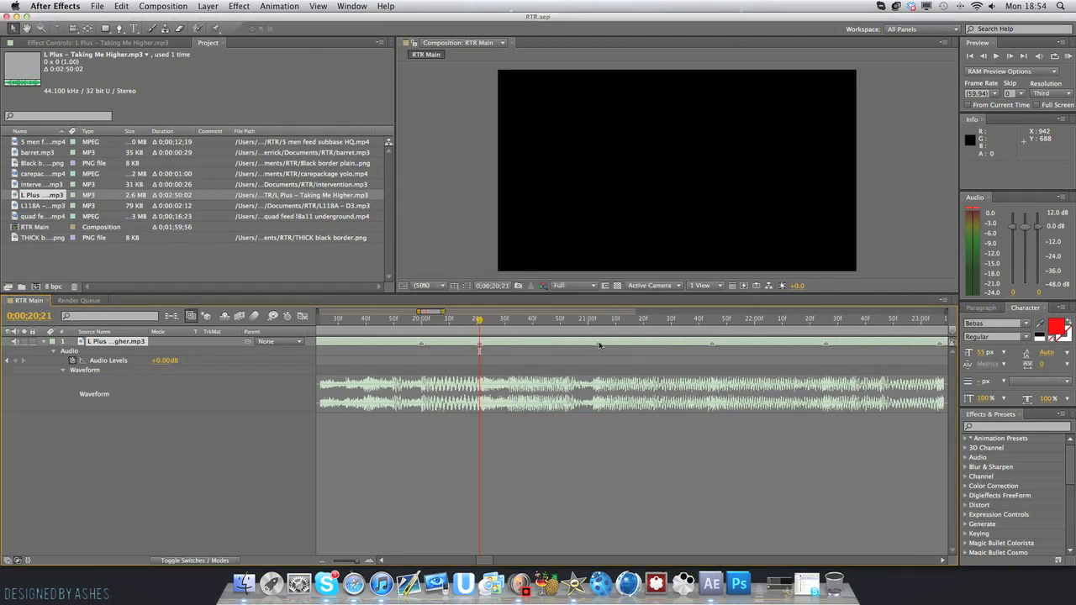
click(595, 318)
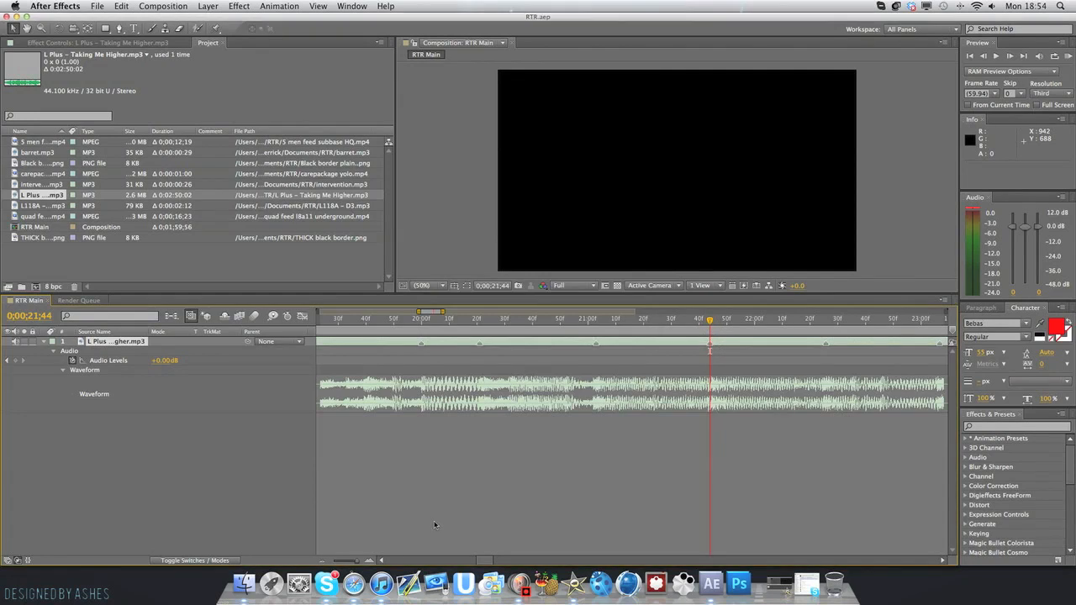
mouse_move(324, 559)
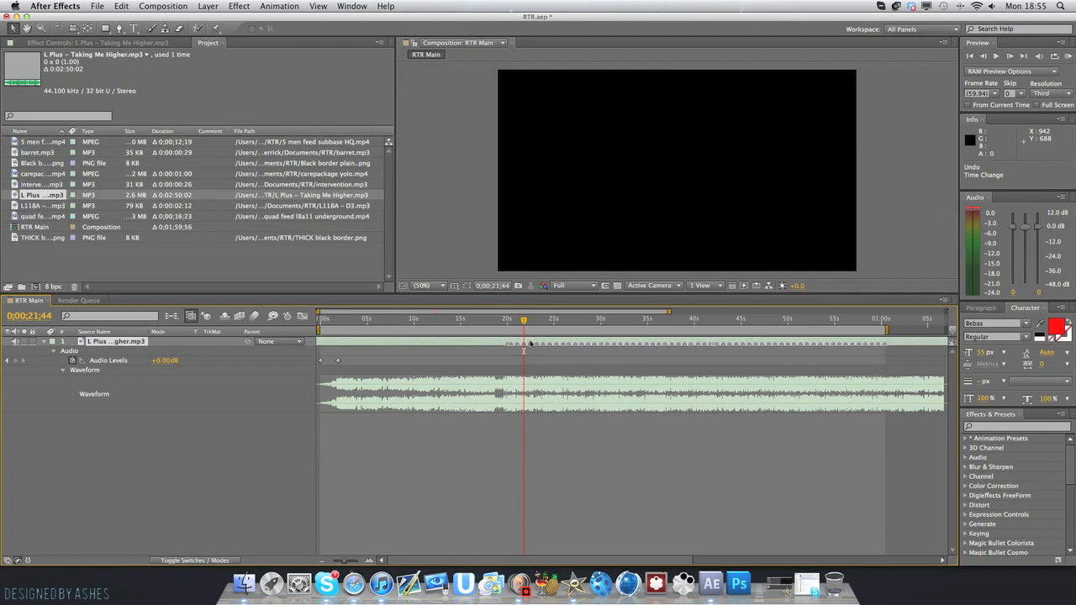
mouse_move(536, 351)
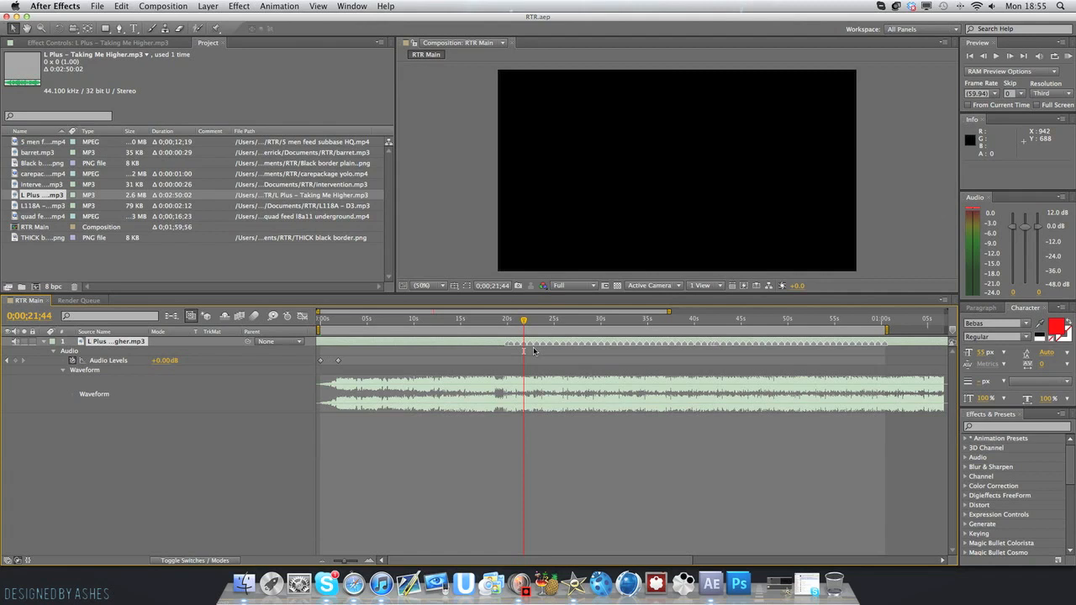
mouse_move(528, 351)
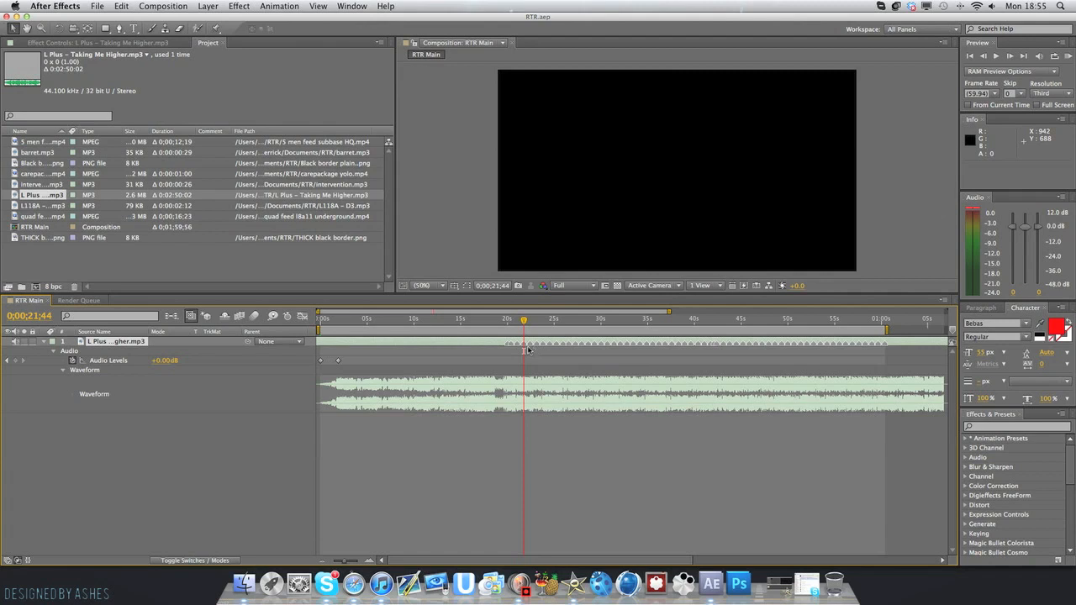
mouse_move(504, 322)
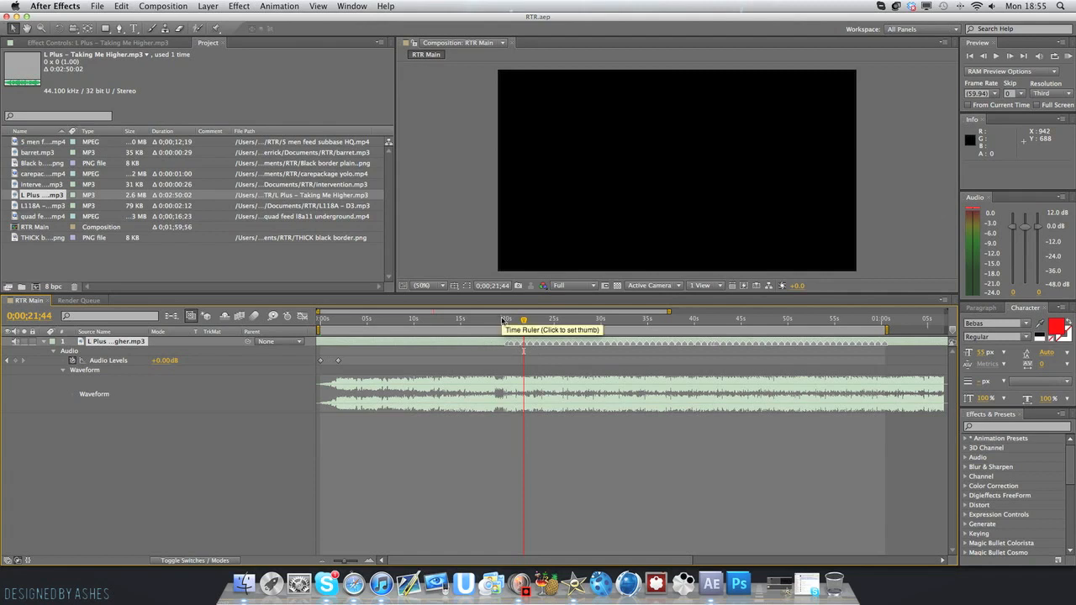
Step: Scrub the time ruler to about 41 seconds to check the song layer's beat markers
click(507, 318)
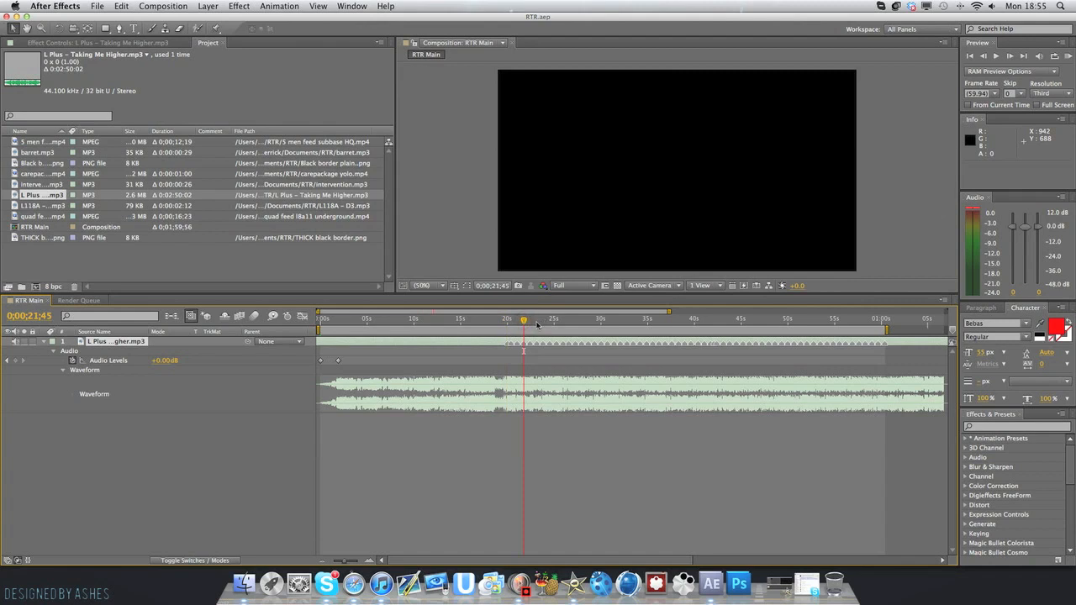
mouse_move(536, 322)
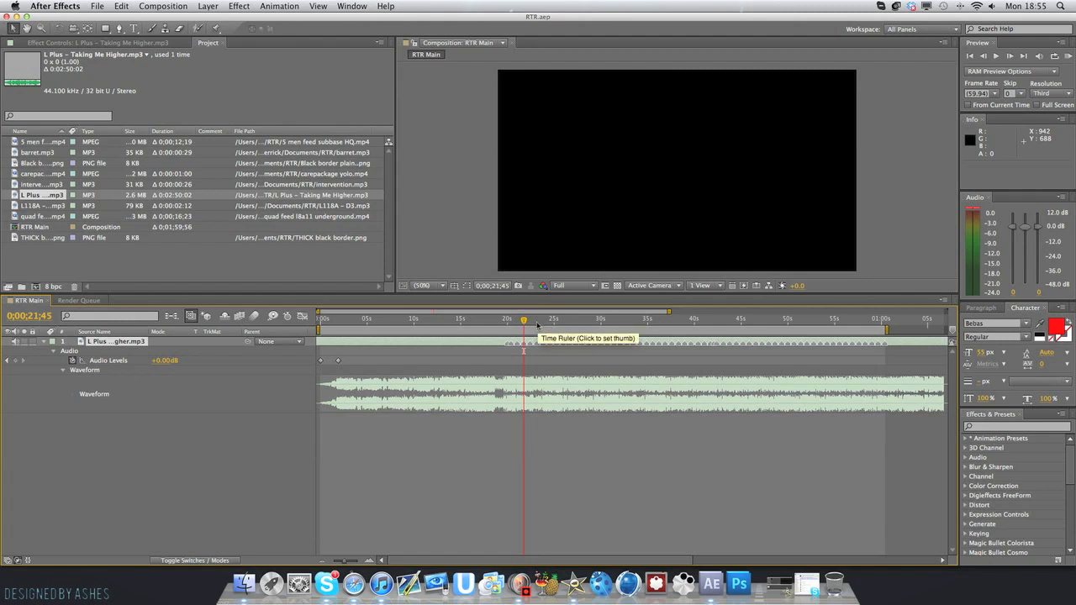
click(576, 318)
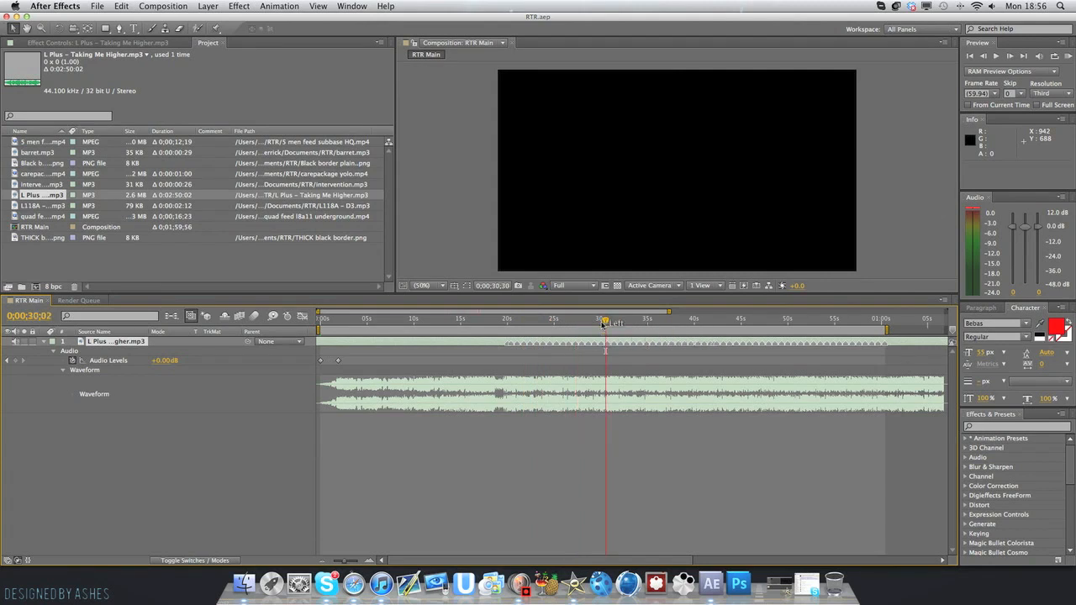
click(705, 318)
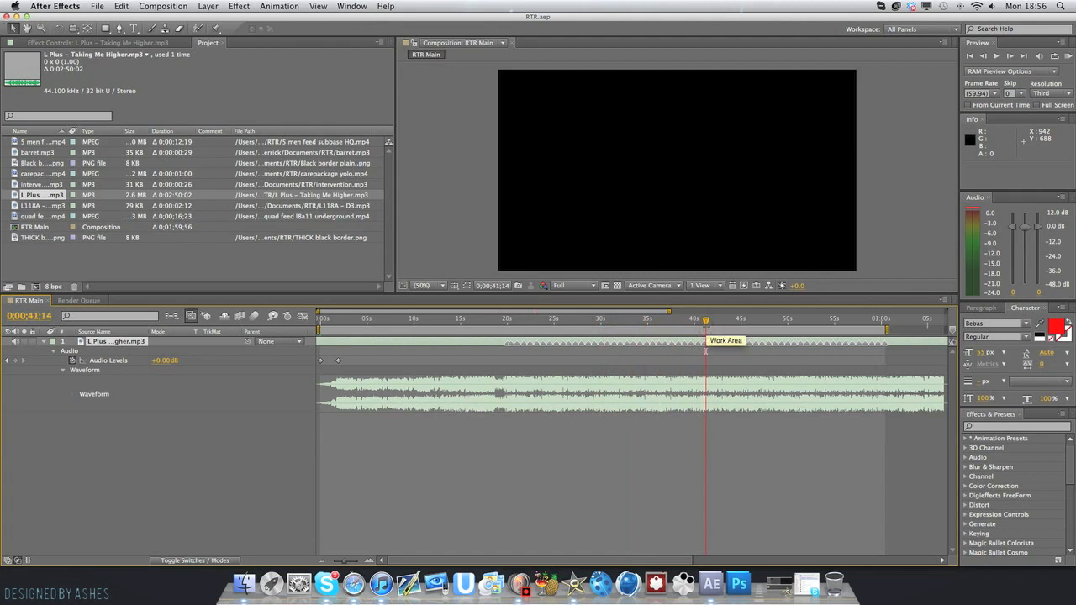
mouse_move(607, 368)
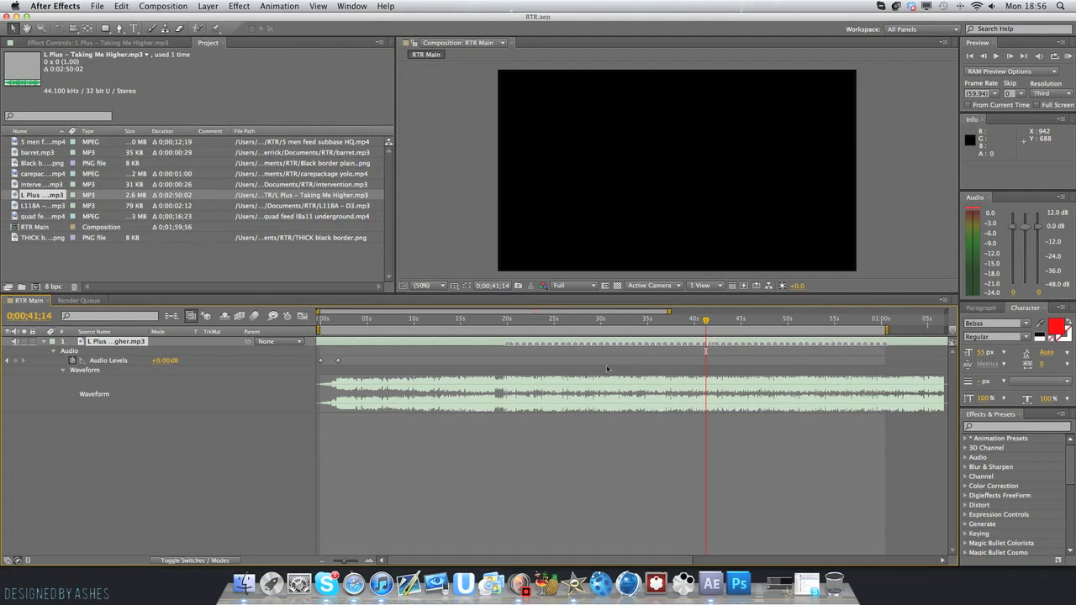
mouse_move(492, 452)
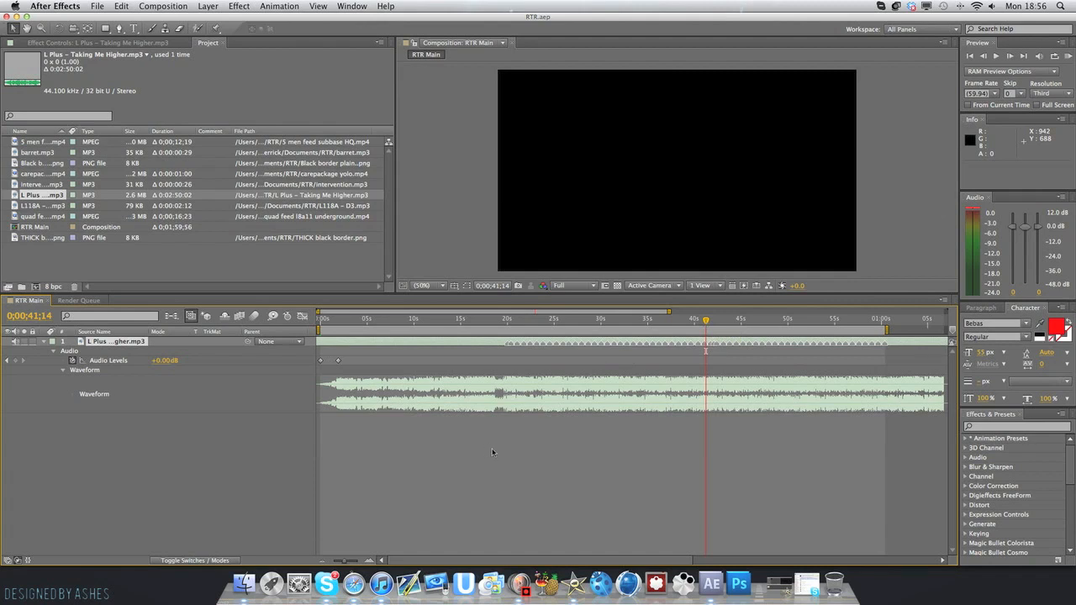